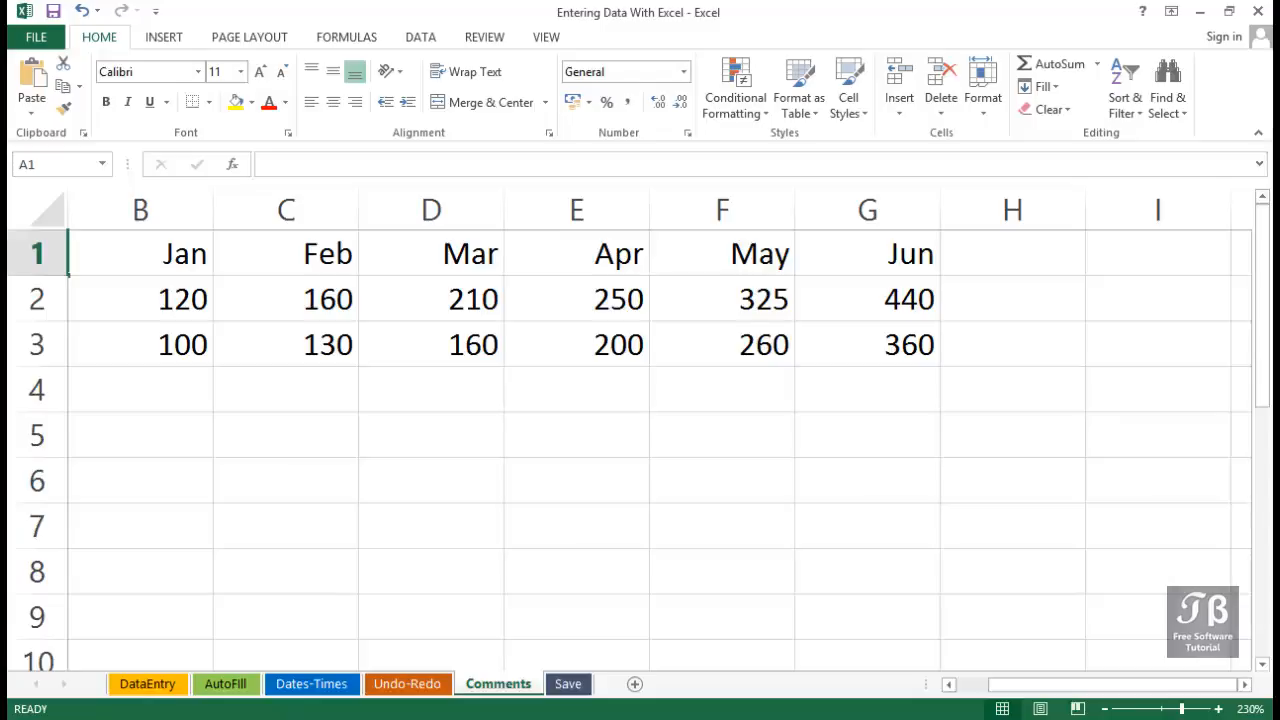
Start a new comment on the Jun value 440 in G2 from the Review commands.
click(140, 252)
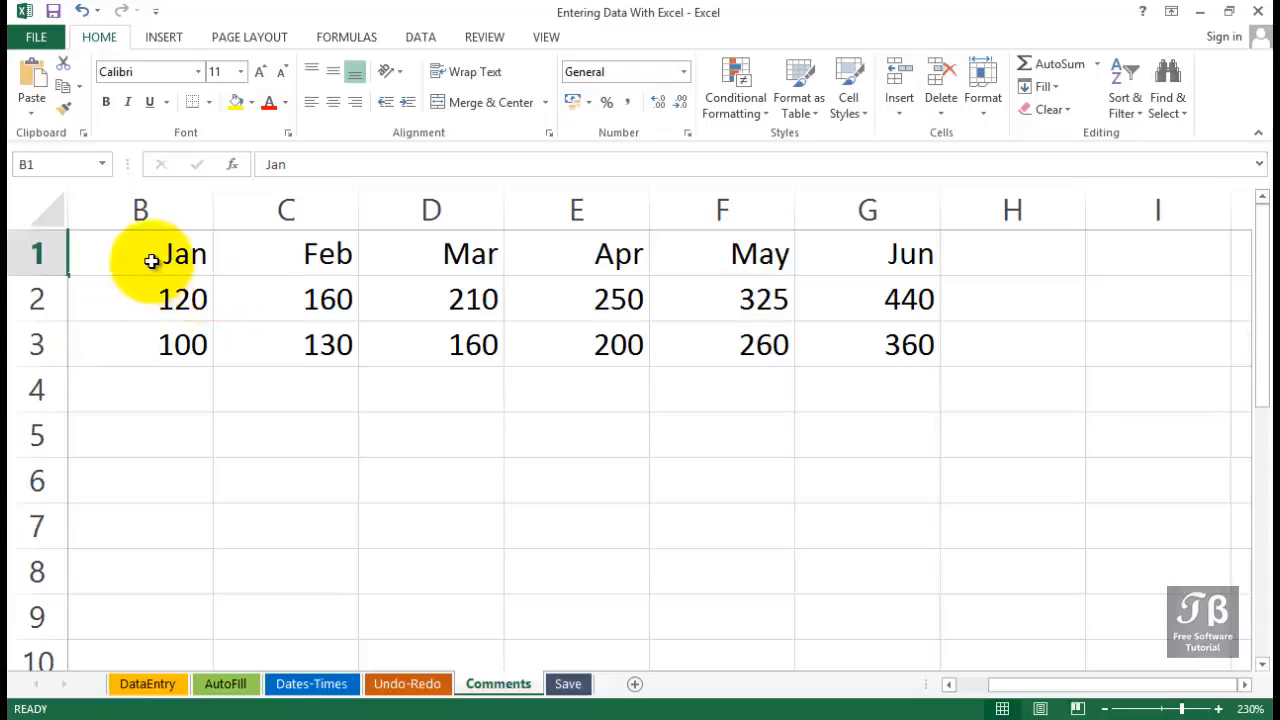
click(140, 252)
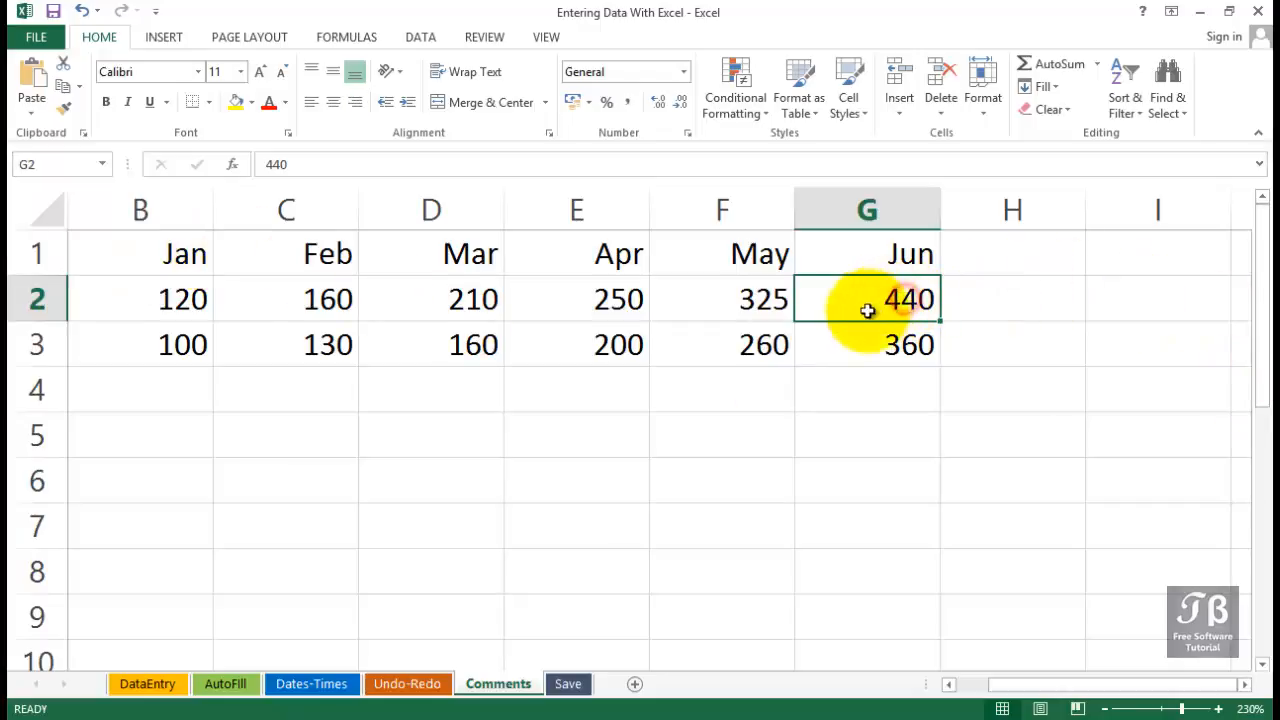
mouse_move(856, 480)
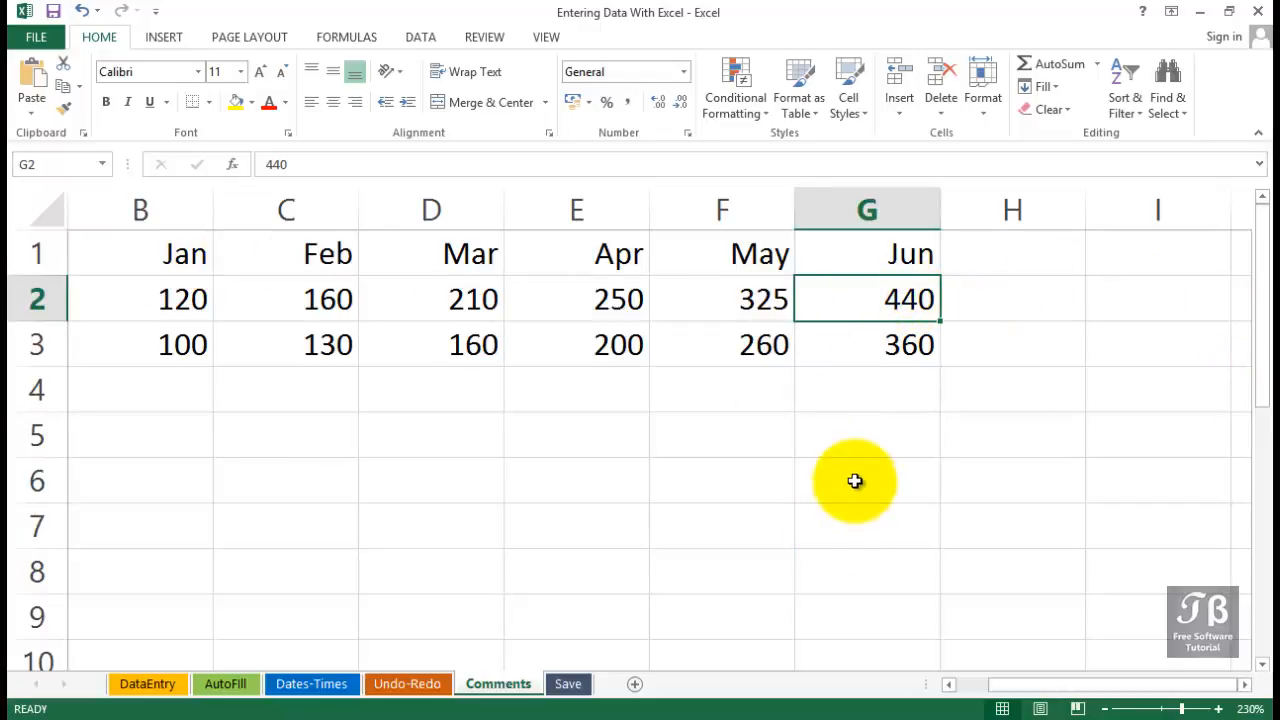
mouse_move(856, 370)
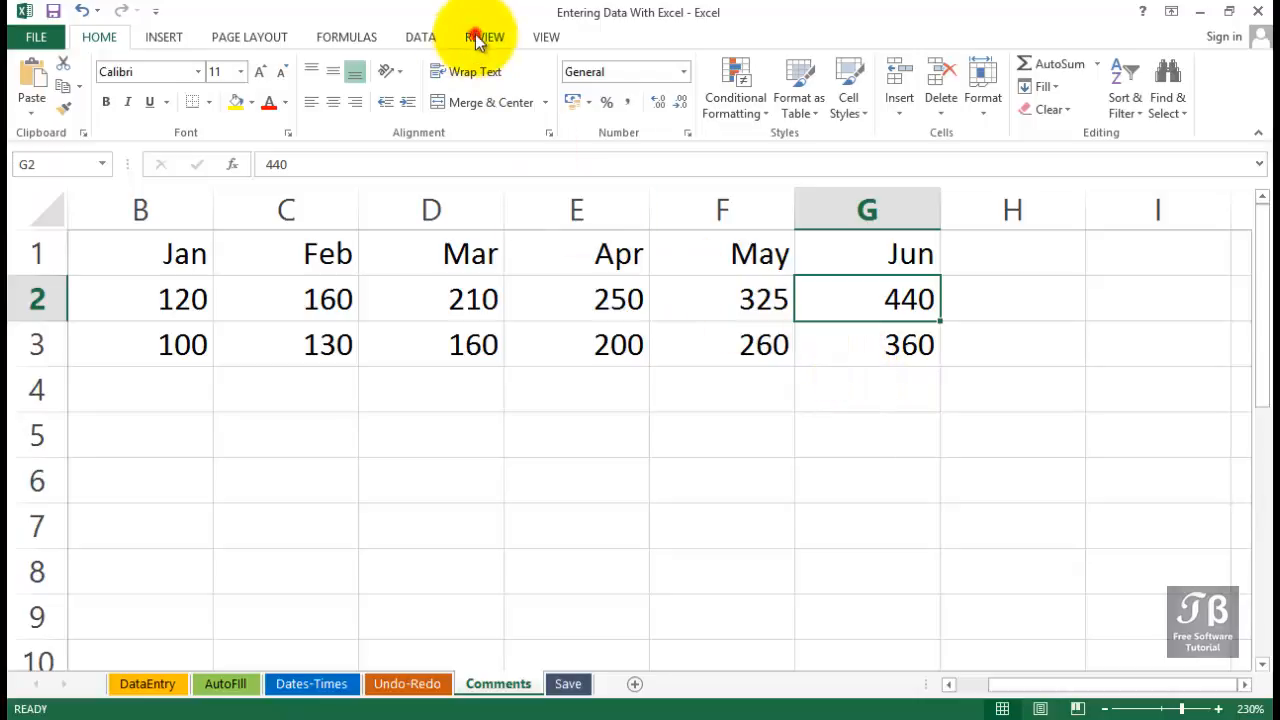
click(484, 36)
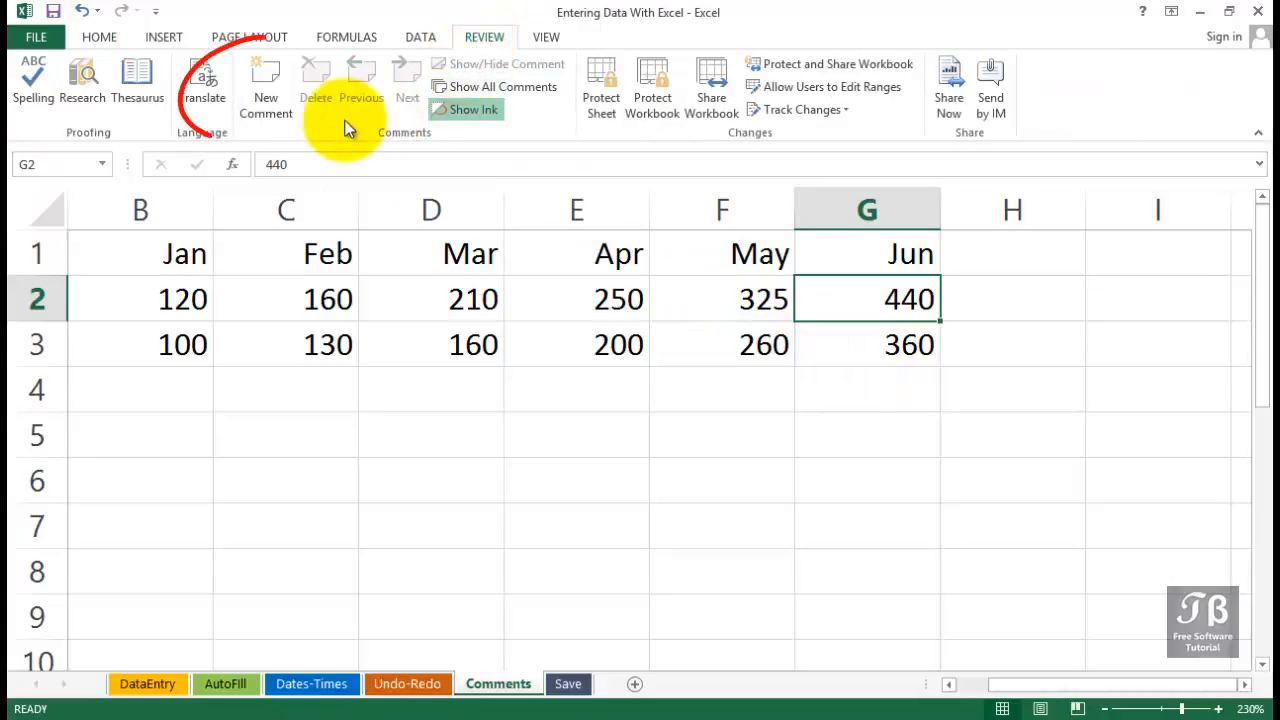
mouse_move(266, 80)
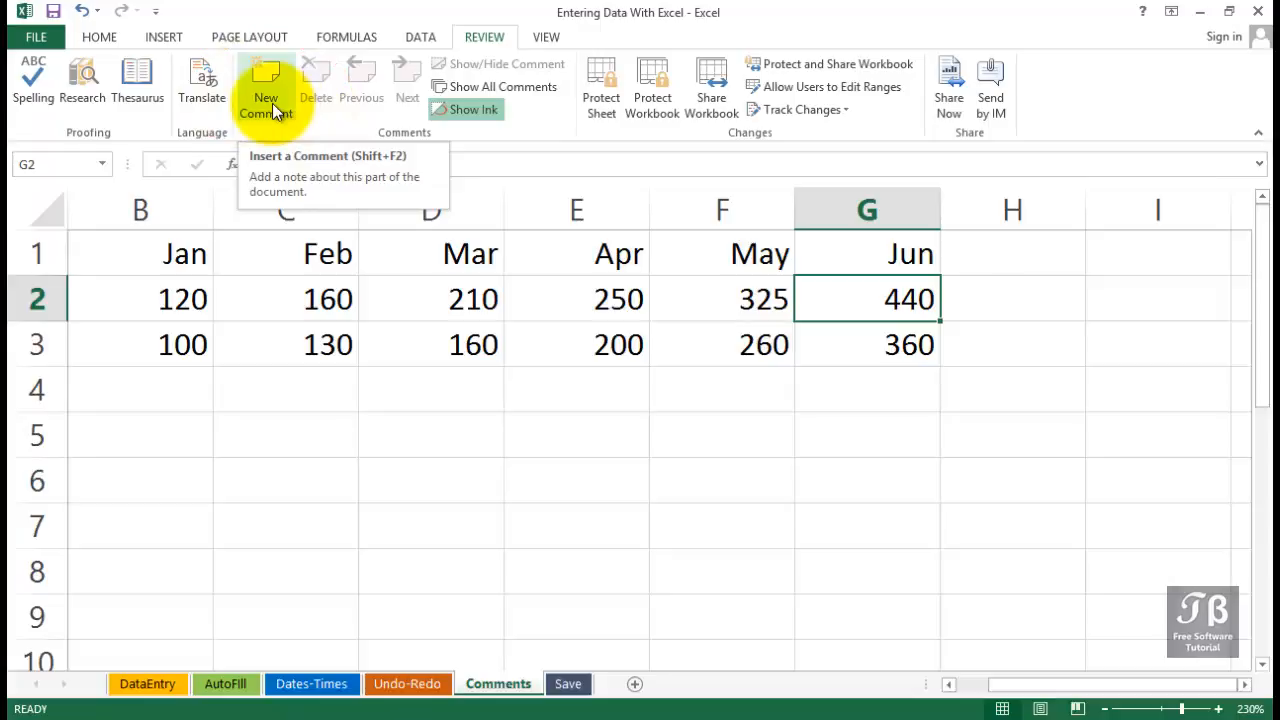
key(shift+f2)
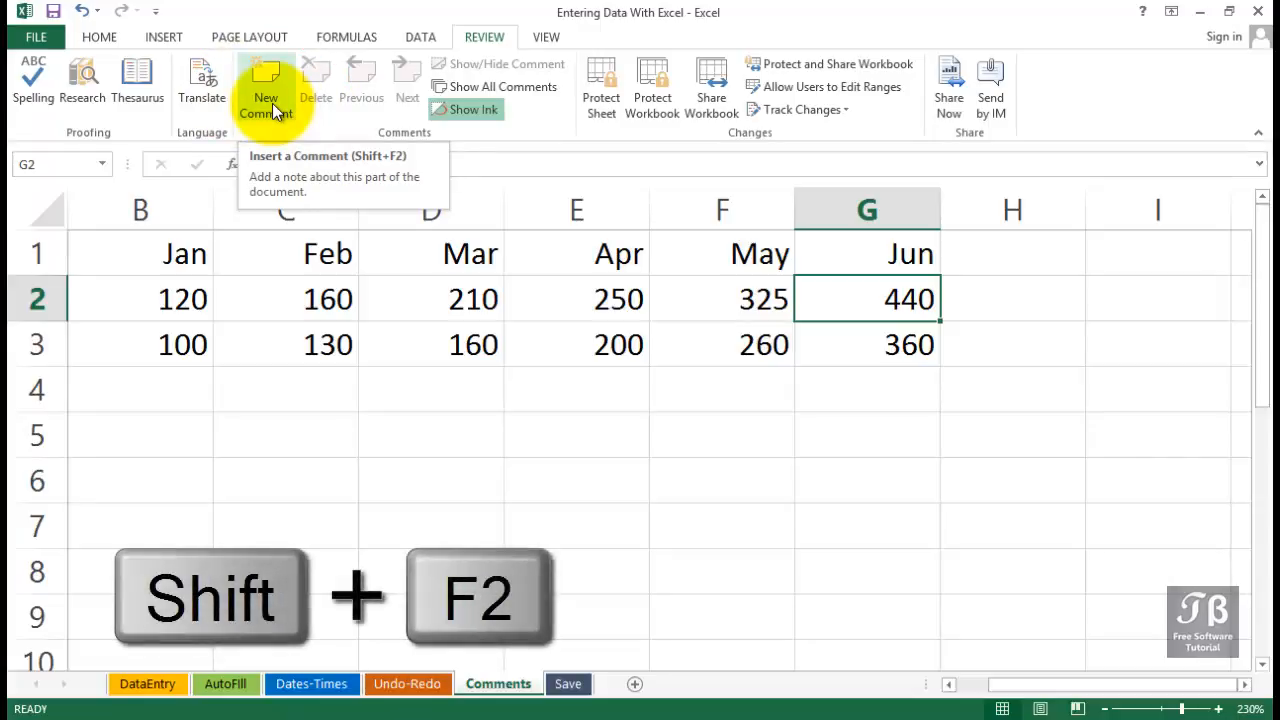
click(266, 84)
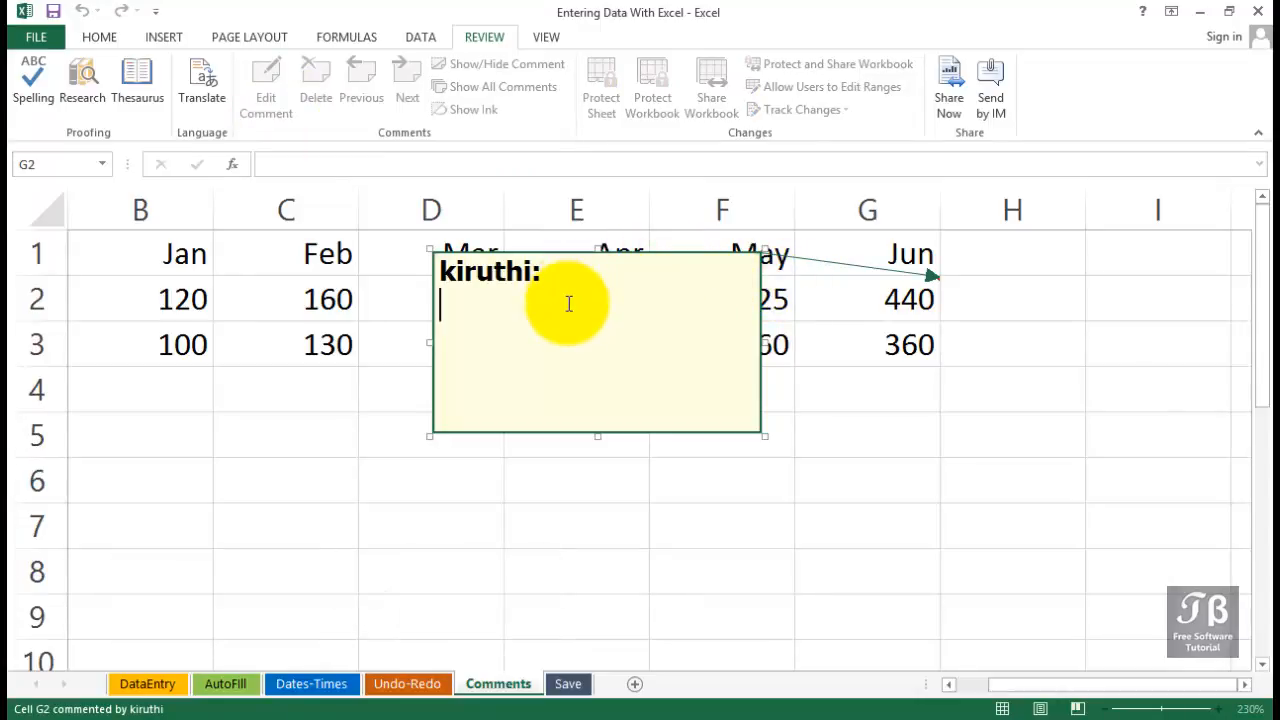
Write the comment text "See jen regarding the accuracy of this number".
text(See)
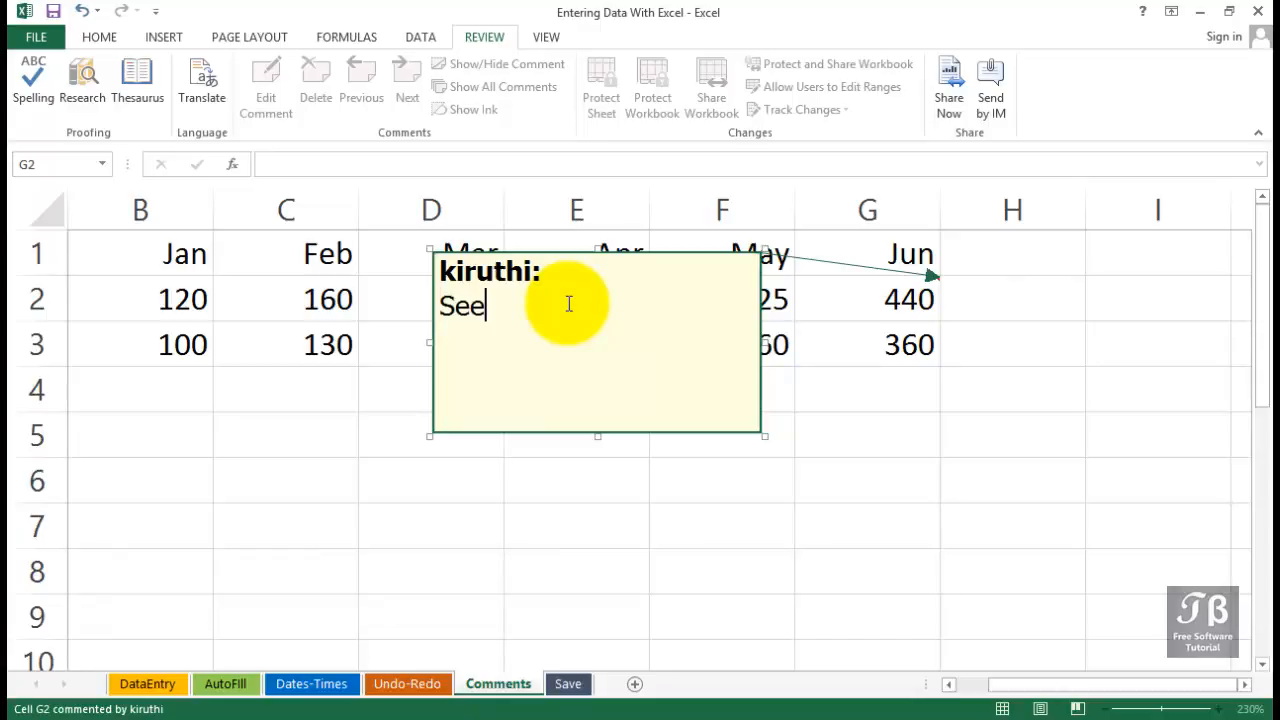
text(jen)
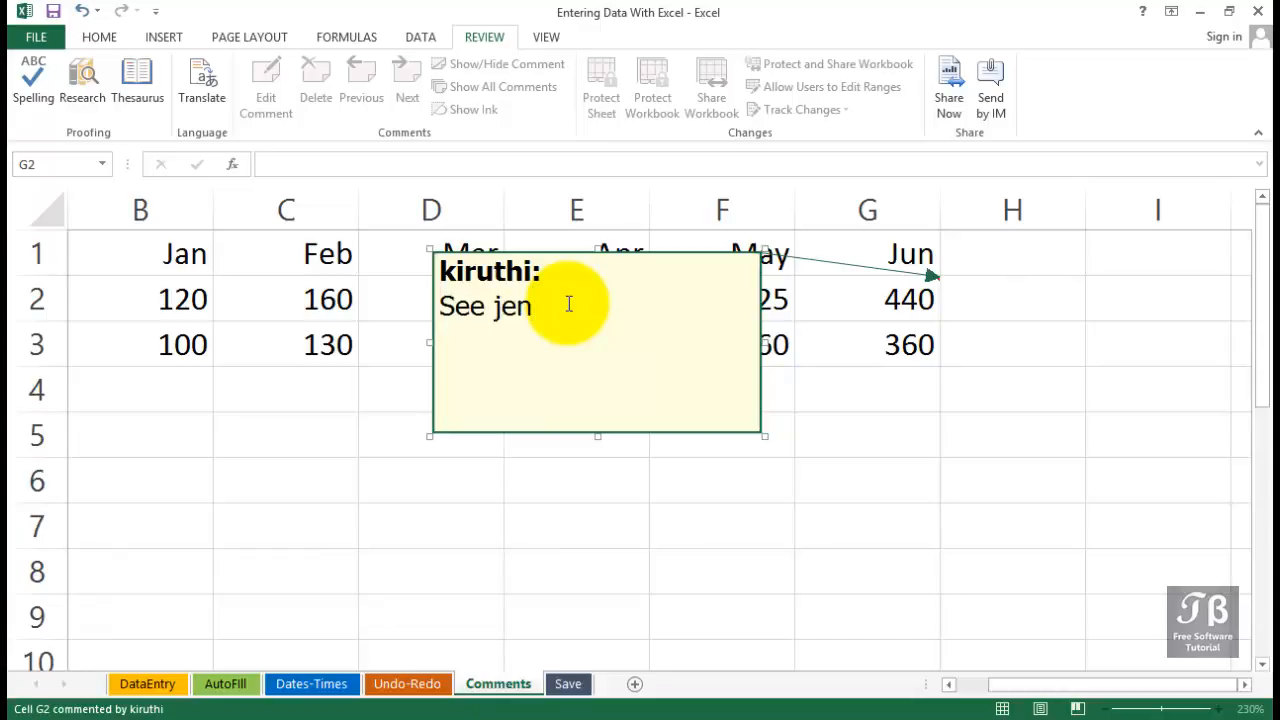
text(regard)
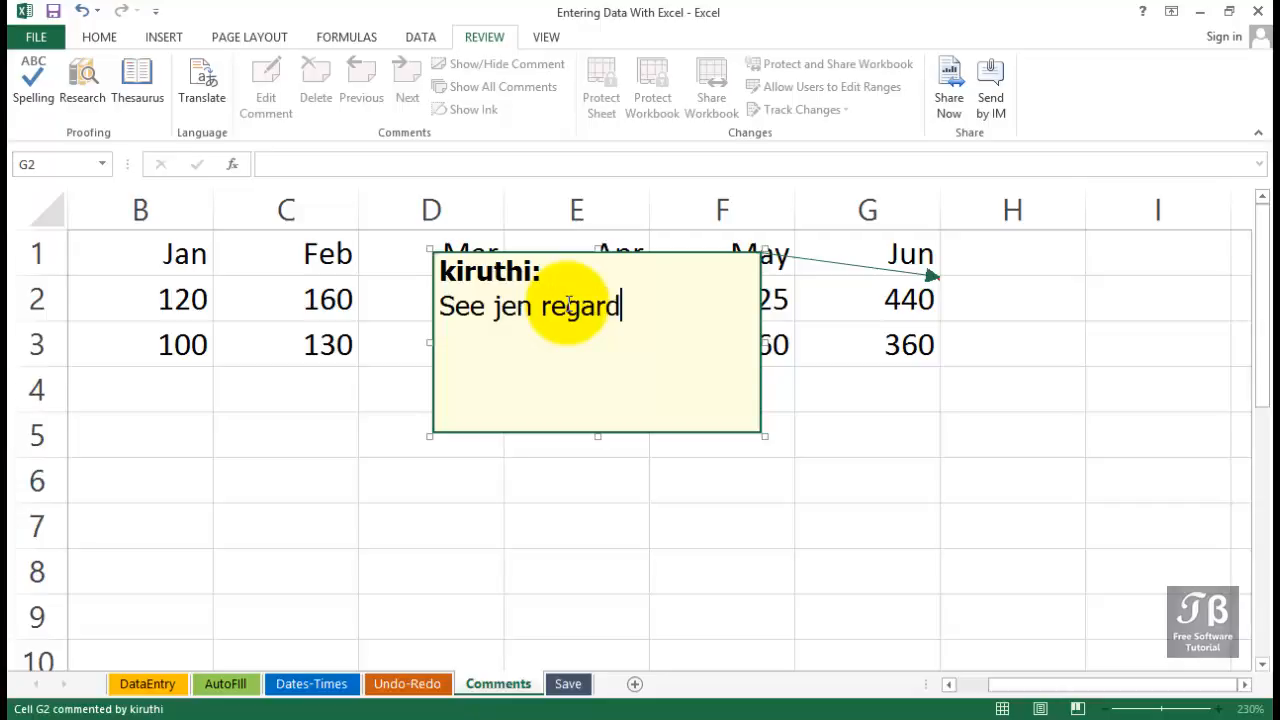
text(ing the)
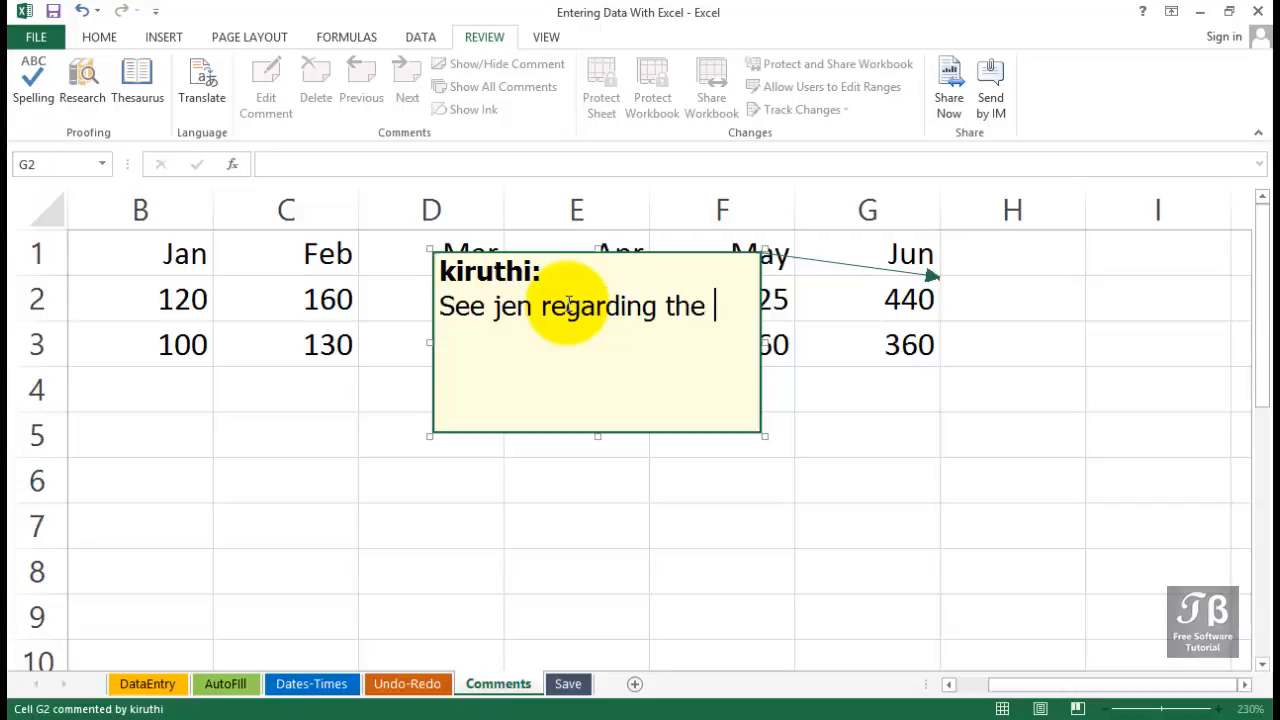
text(accuracy of)
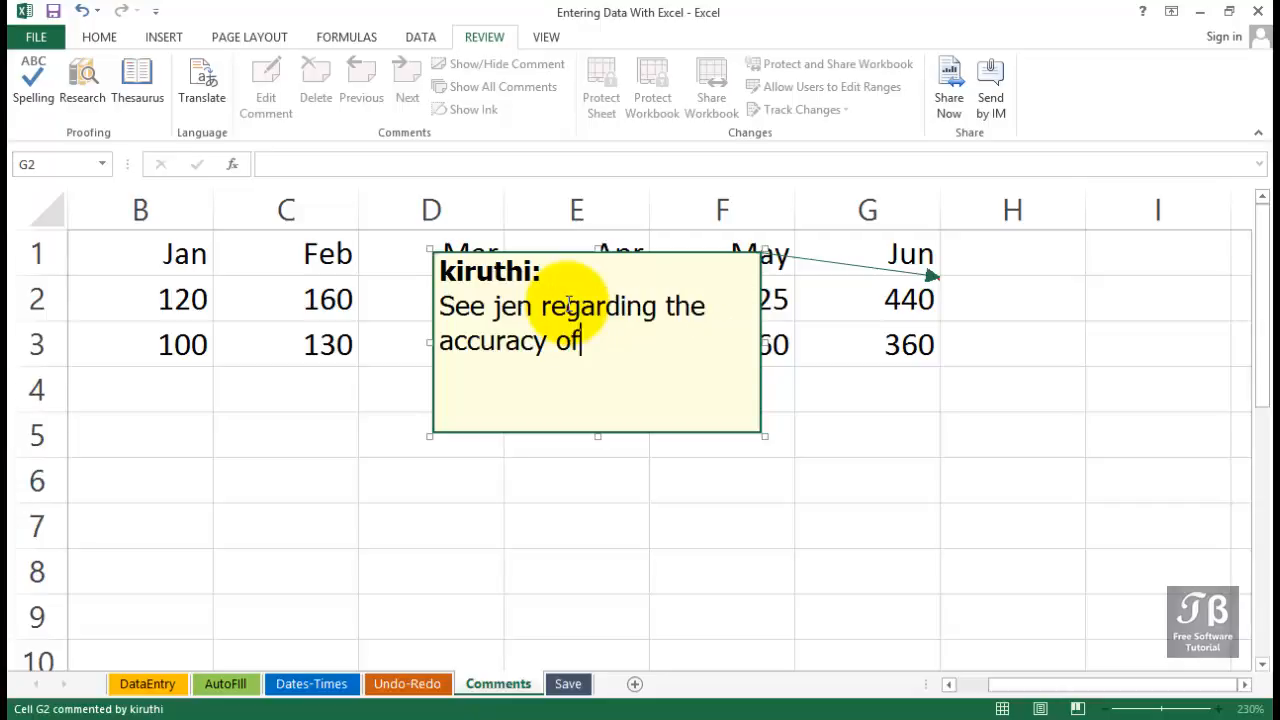
text(this number)
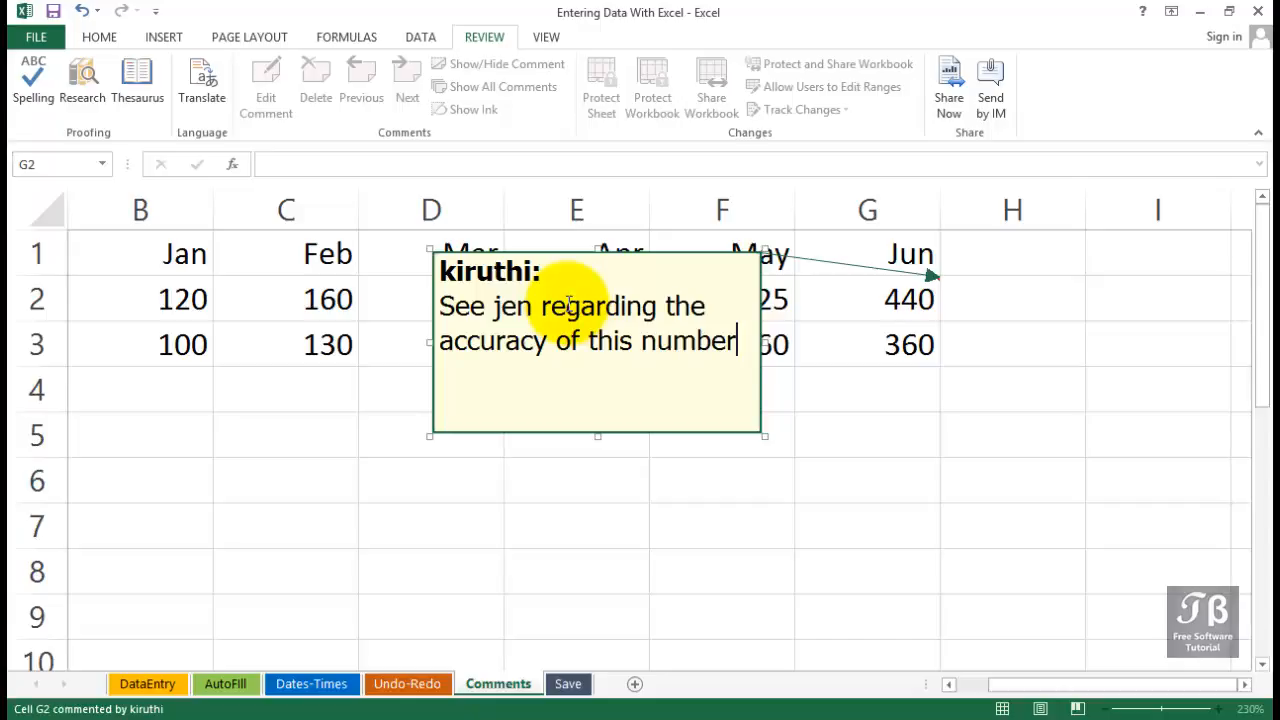
mouse_move(616, 256)
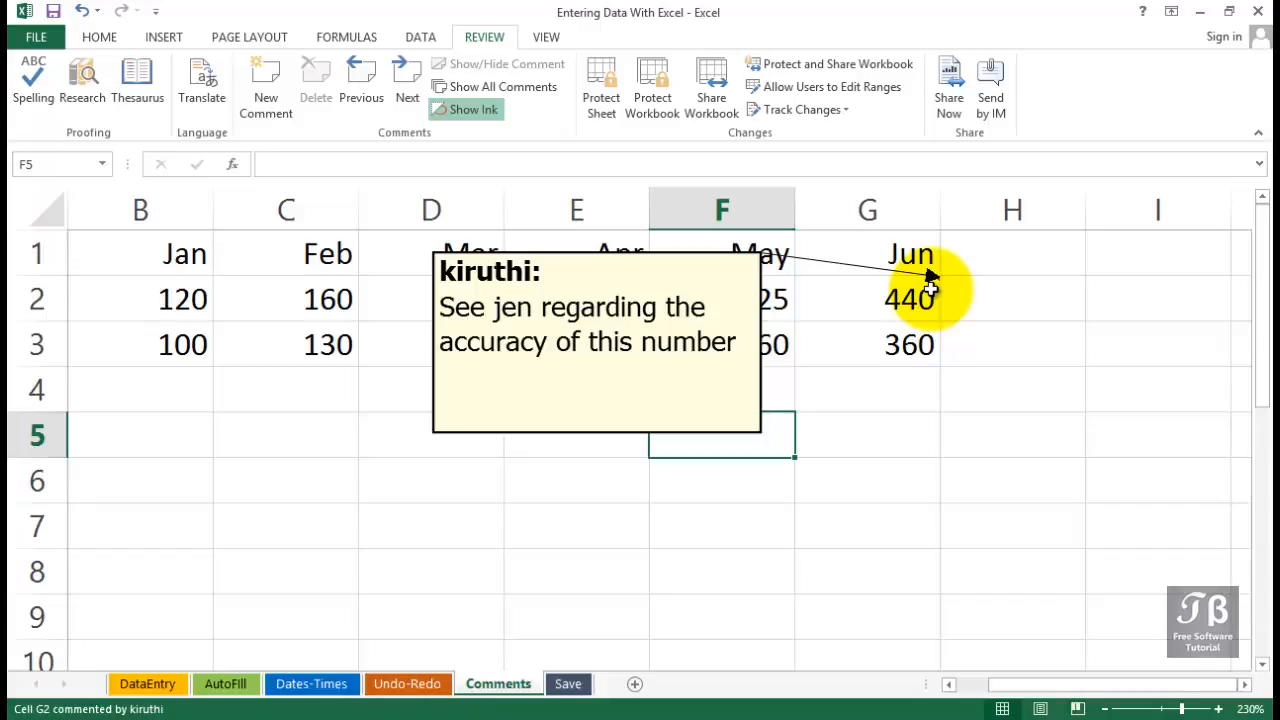
mouse_move(968, 290)
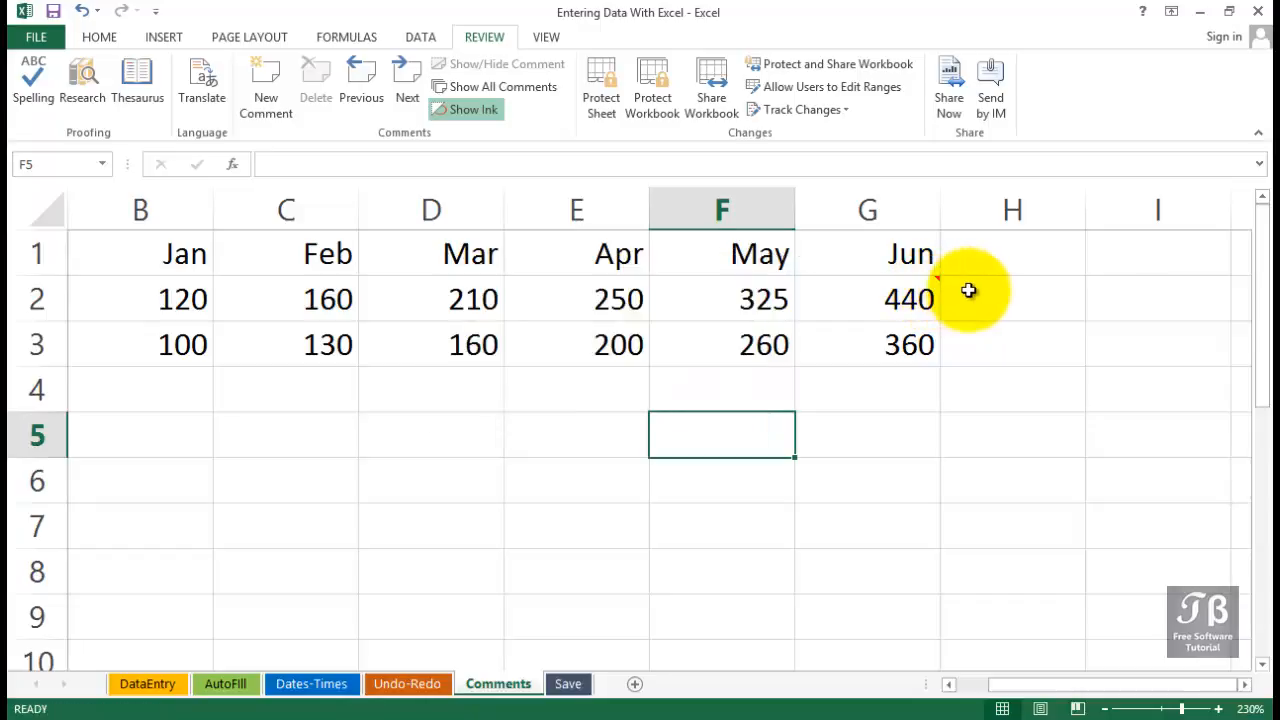
mouse_move(908, 298)
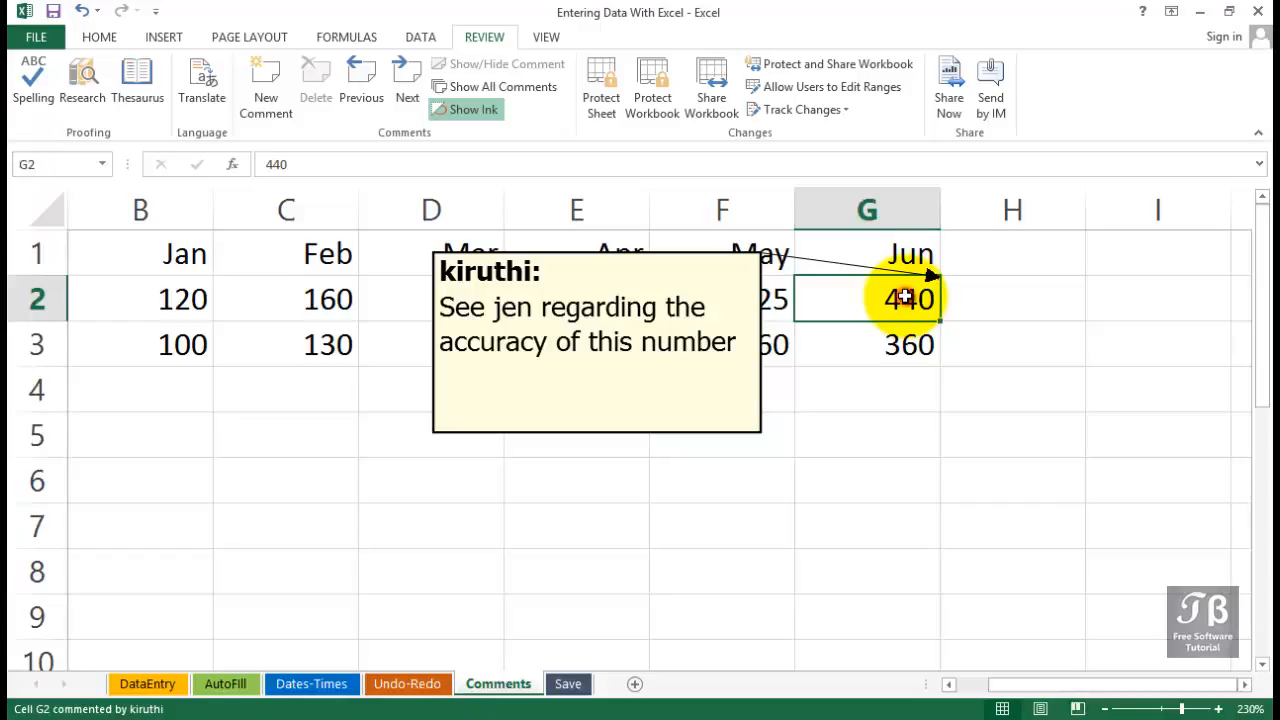
Set the G2 comment to stay permanently visible via Show/Hide Comments.
right_click(908, 298)
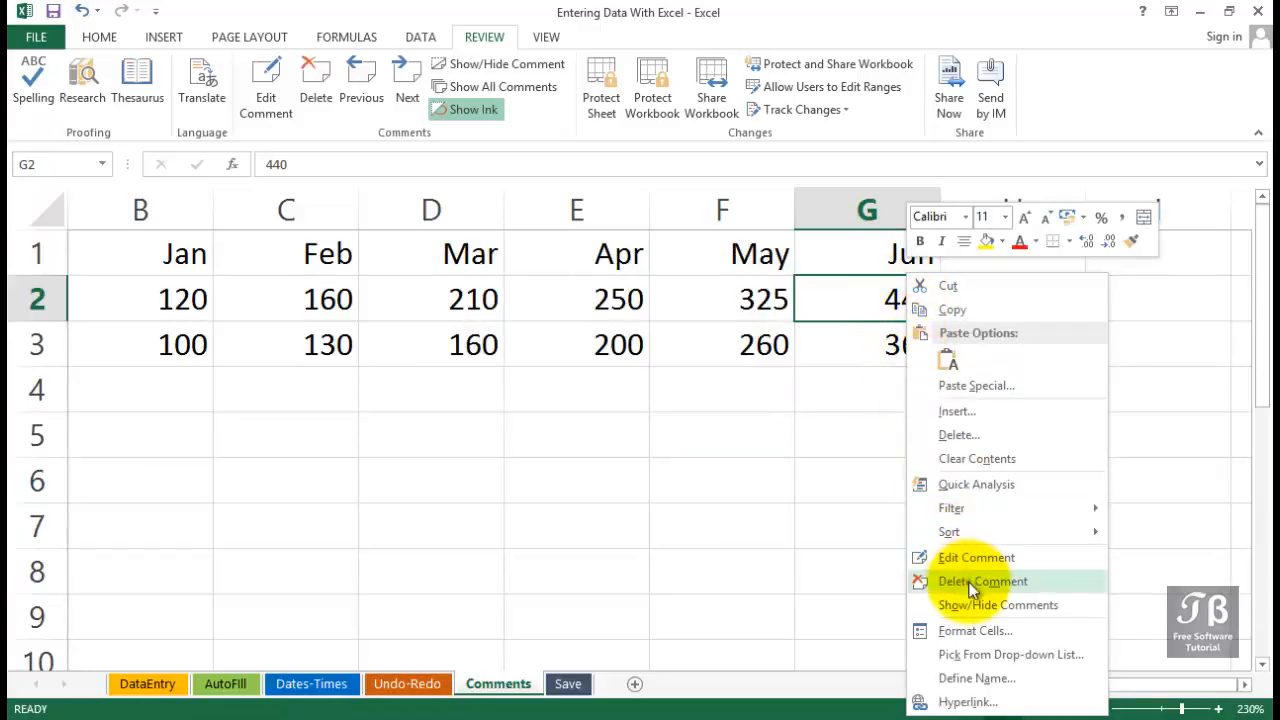
mouse_move(968, 598)
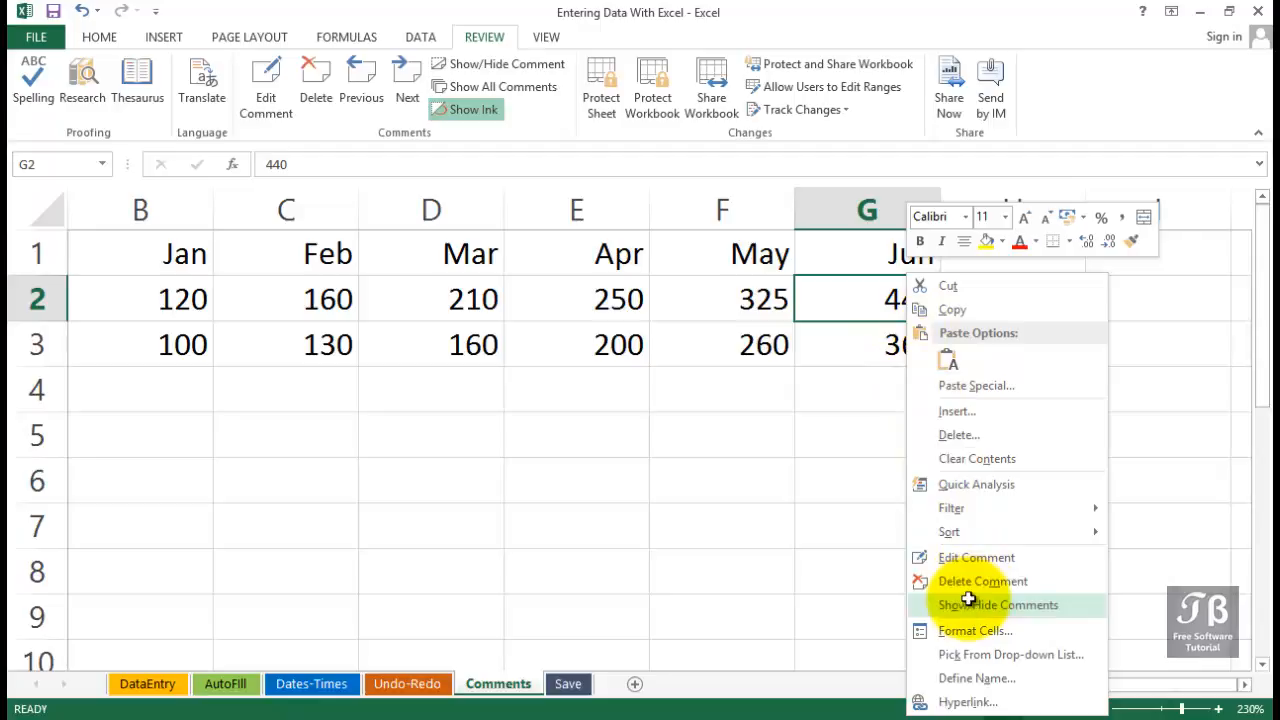
click(998, 604)
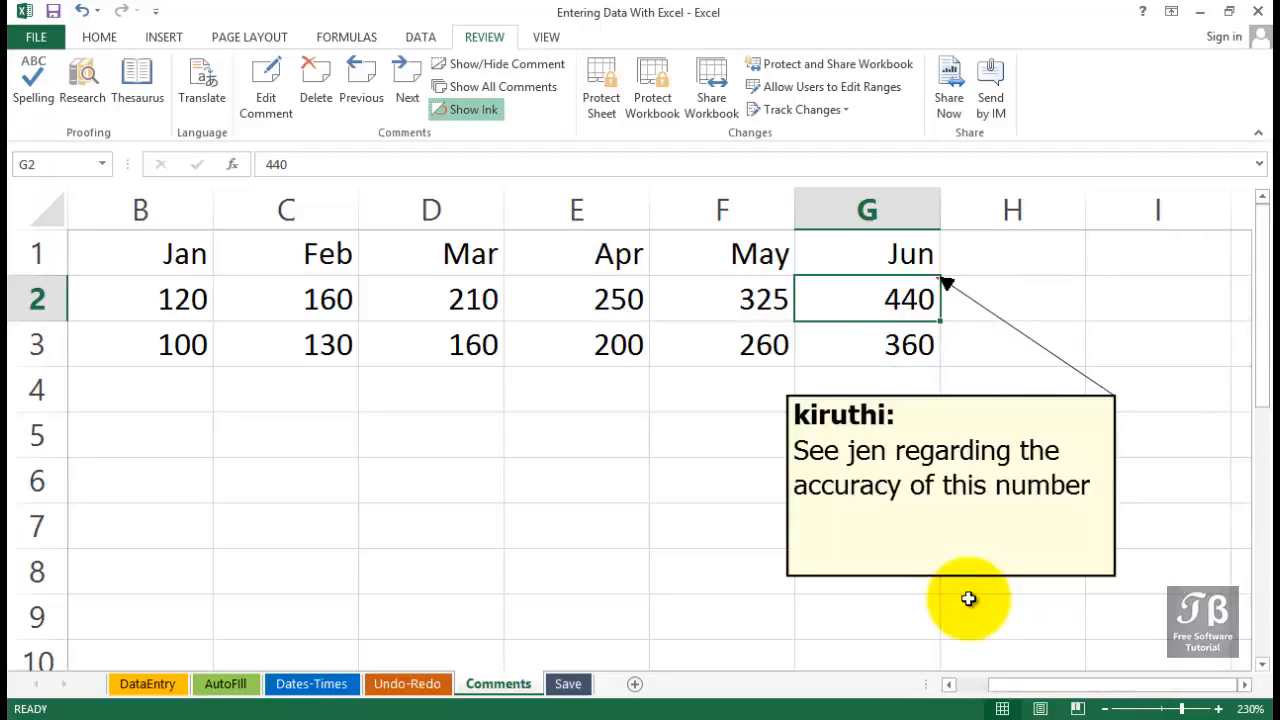
mouse_move(918, 396)
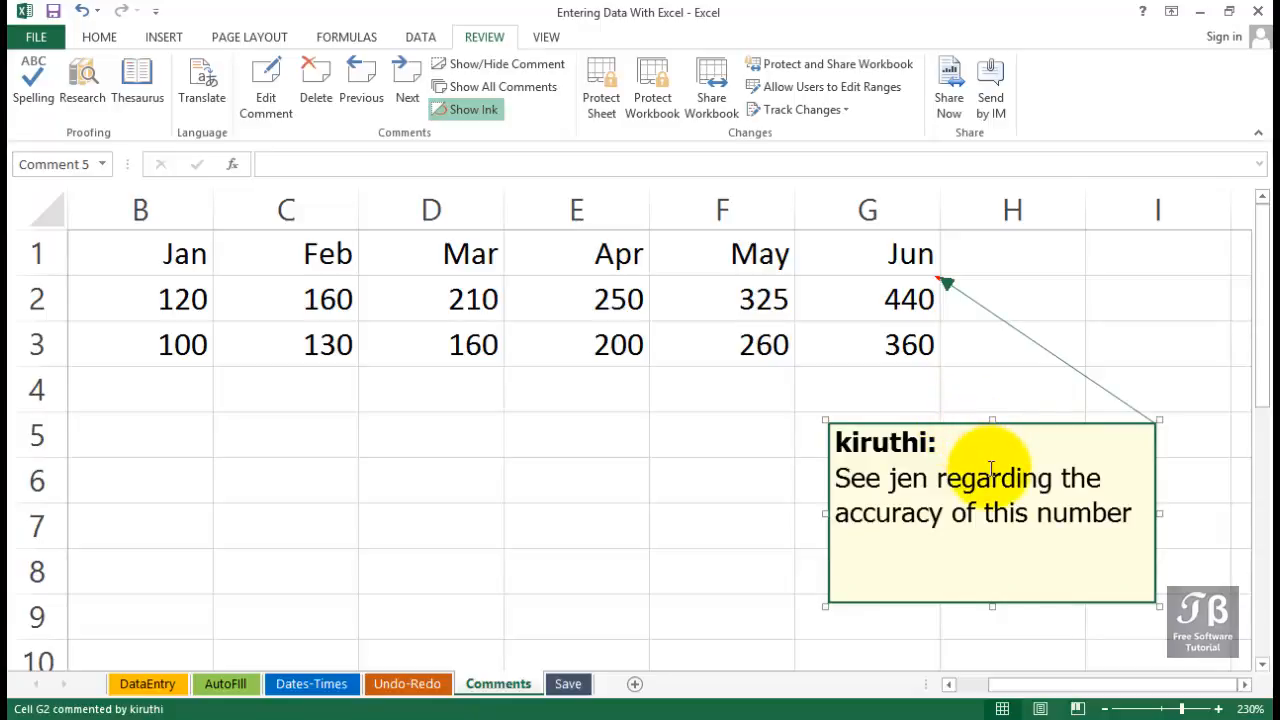
mouse_move(968, 604)
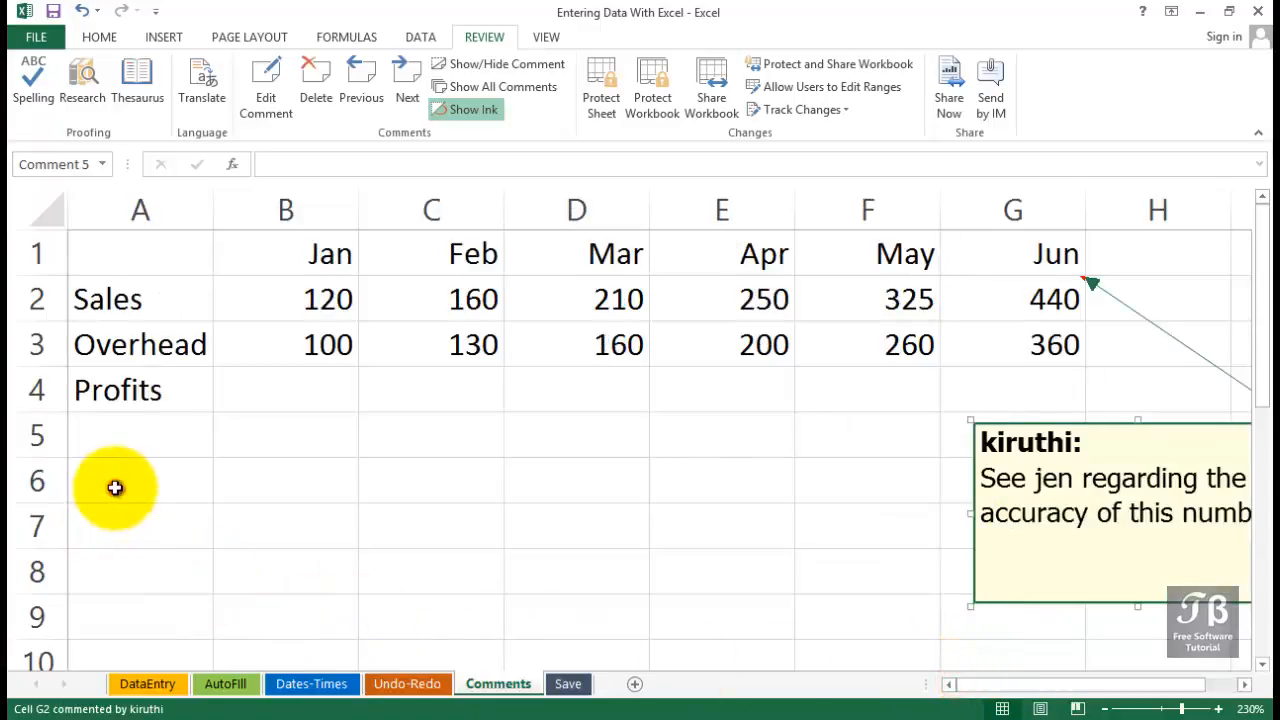
Add a comment on A6 reading "Check with Max about last year's data" and return to A6.
click(140, 482)
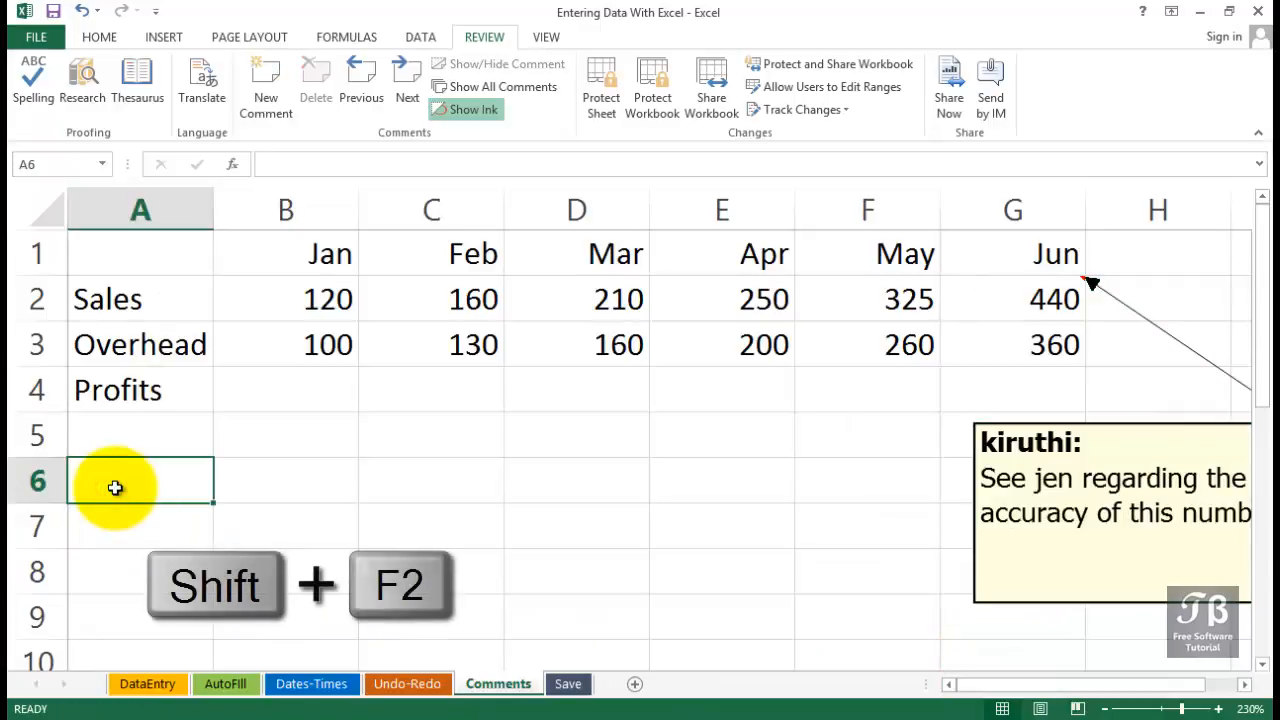
key(shift+f2)
text(Check with)
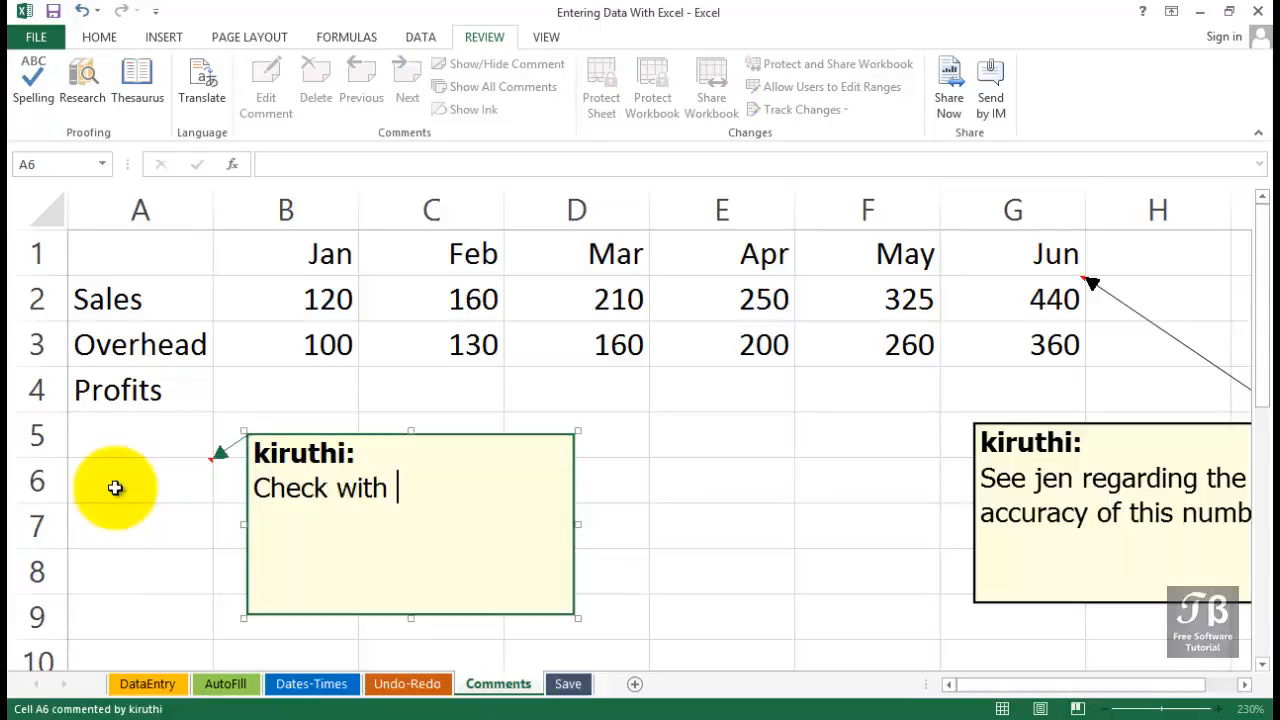
text(Max about)
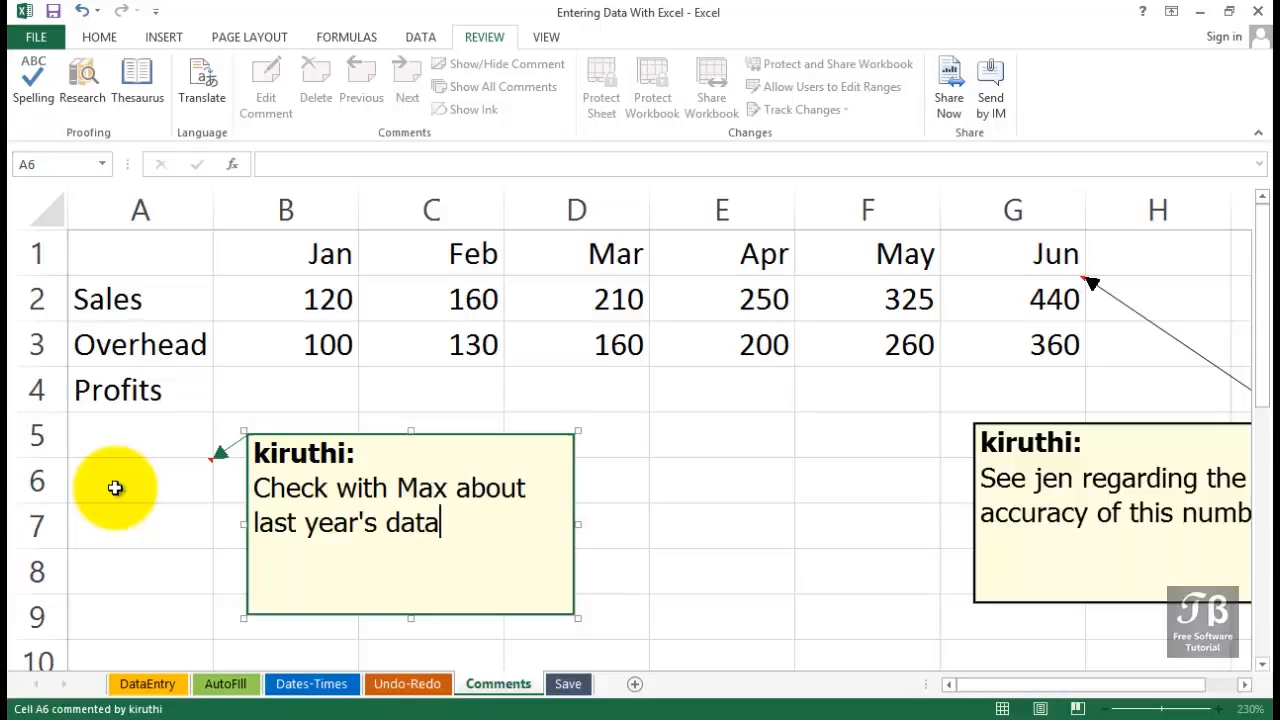
click(128, 494)
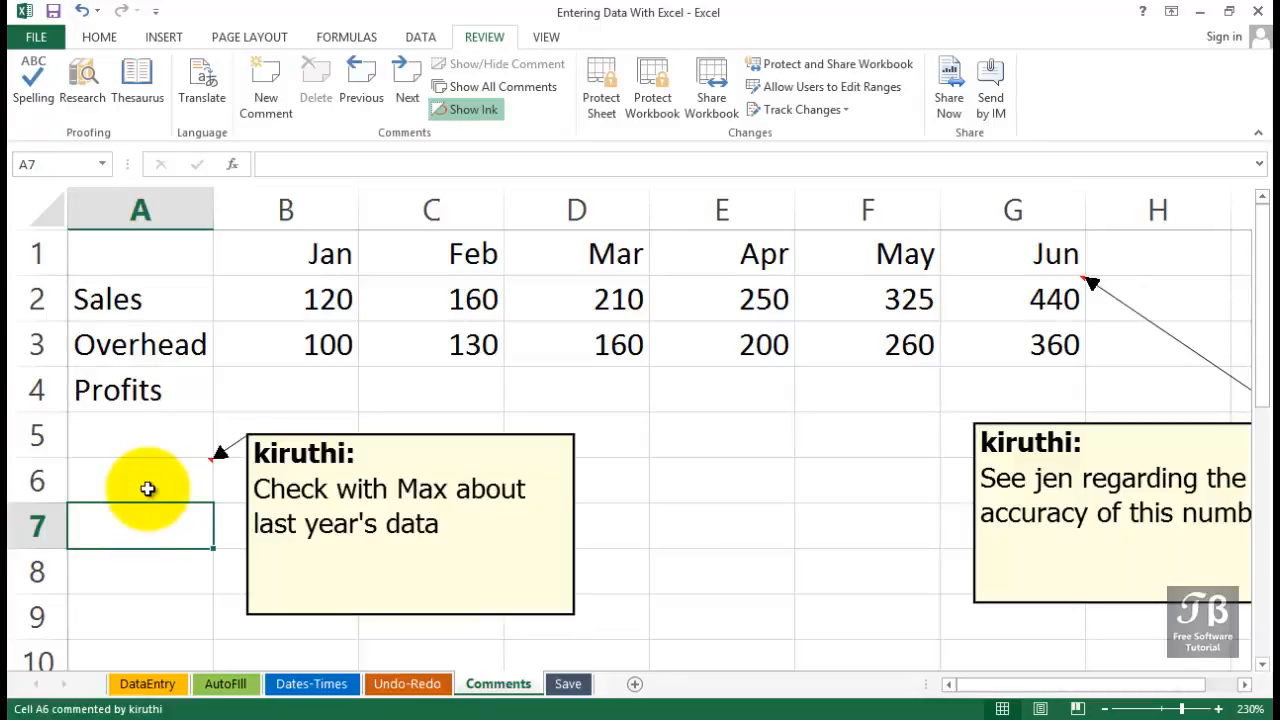
click(140, 480)
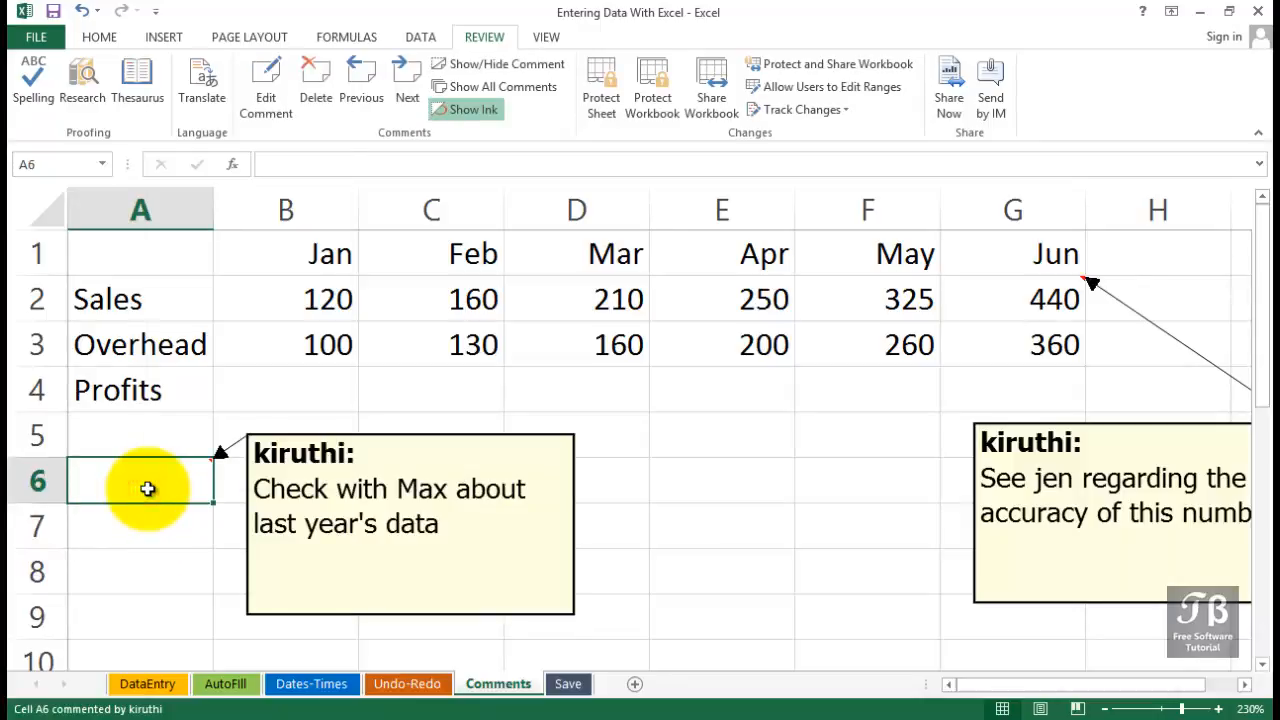
Set the A6 comment about Max to stay permanently visible via Show/Hide Comments.
right_click(148, 488)
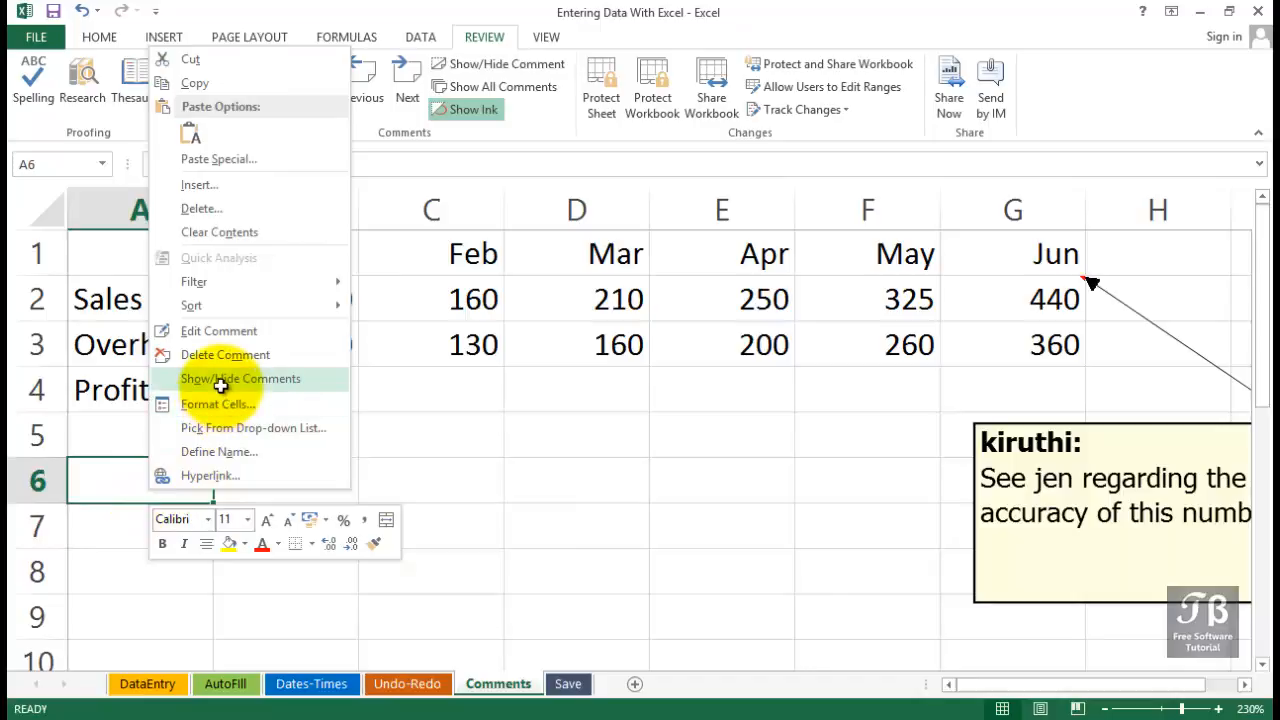
click(240, 378)
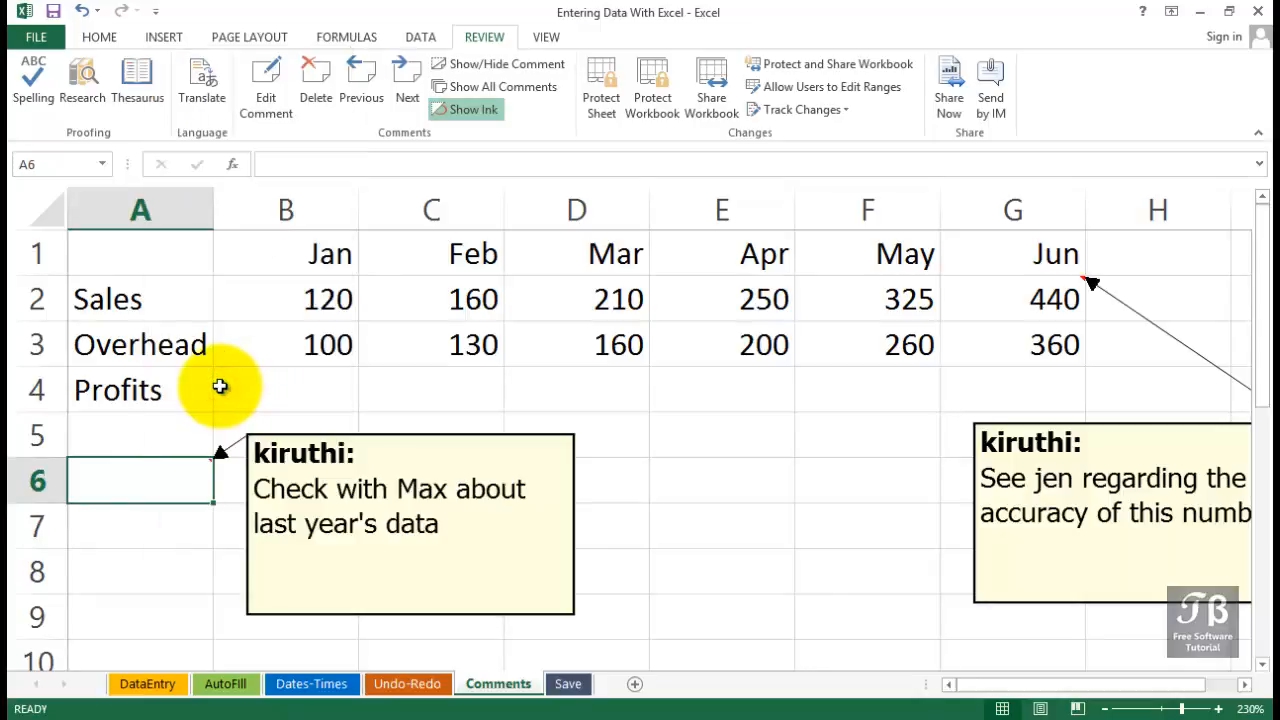
mouse_move(304, 376)
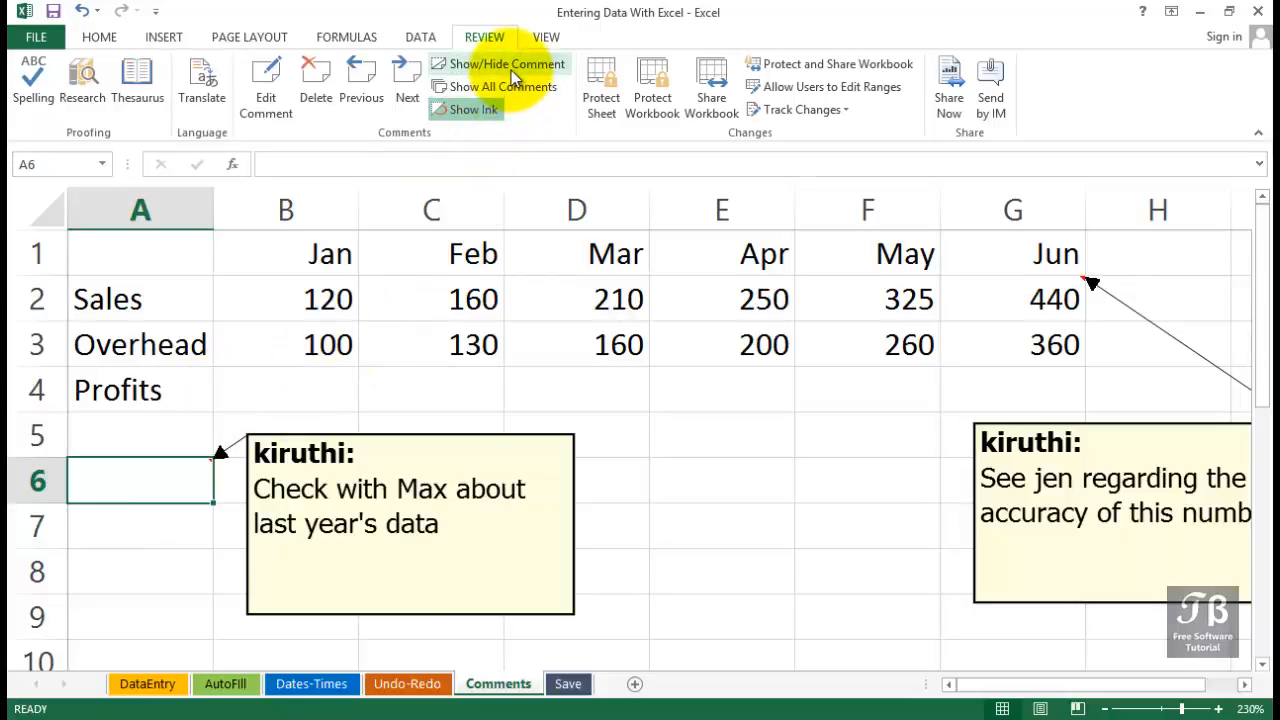
mouse_move(504, 86)
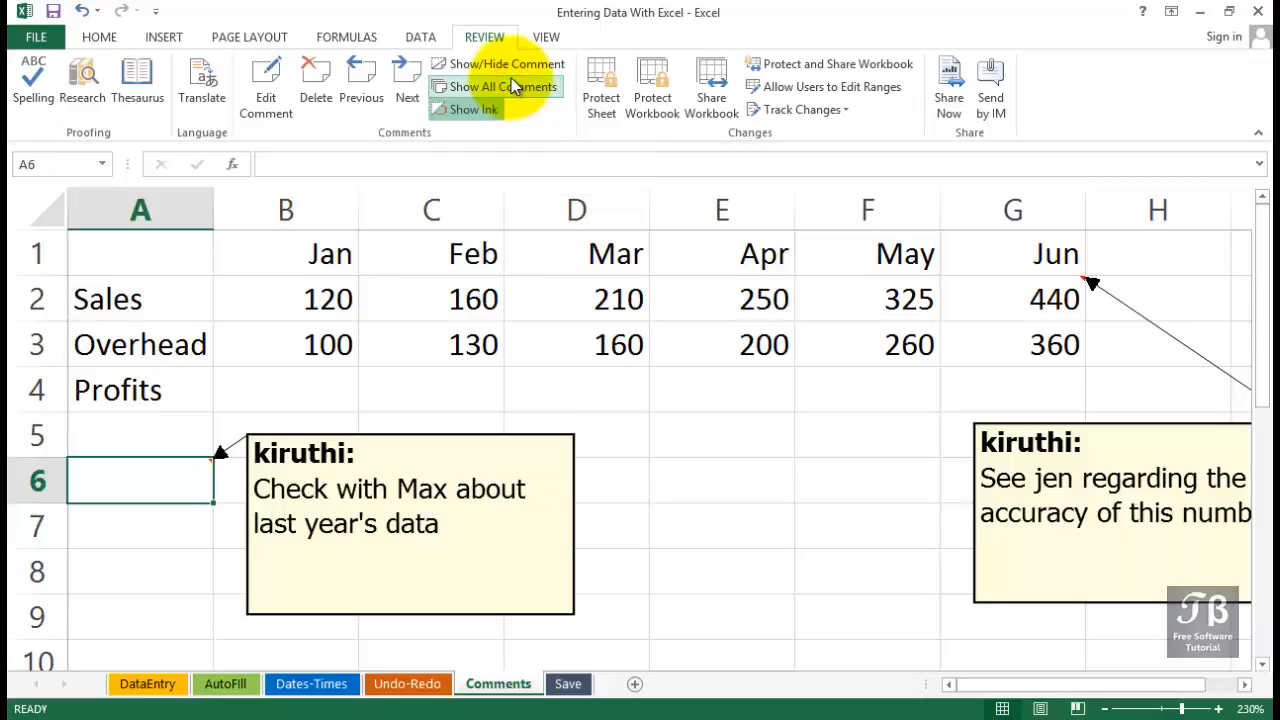
Hide the A6 comment and all remaining comments, leaving only the red indicators.
click(508, 64)
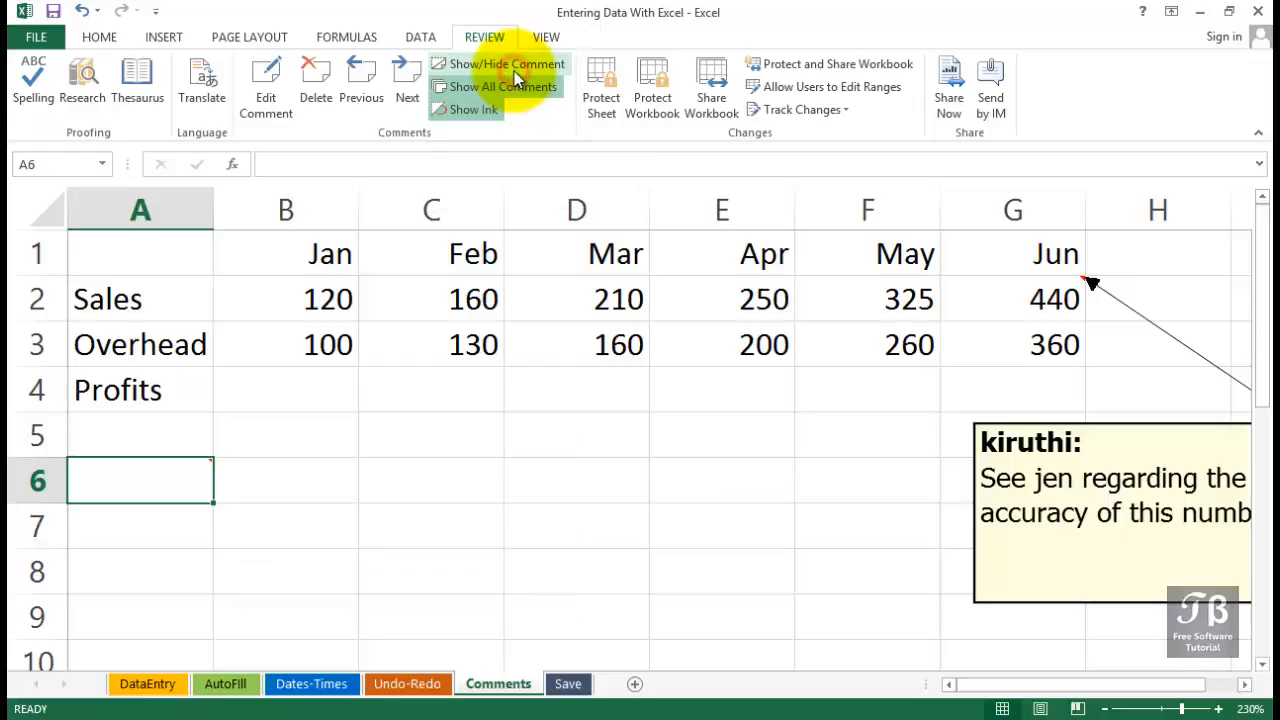
click(508, 62)
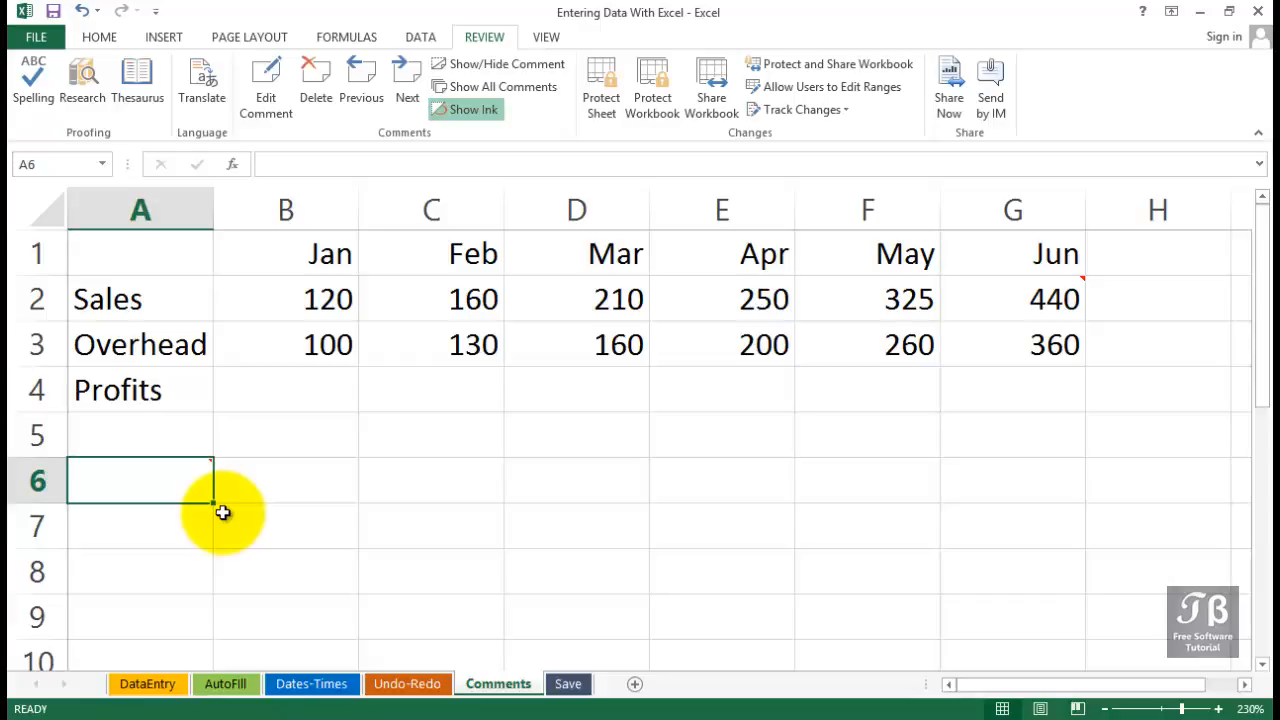
mouse_move(164, 468)
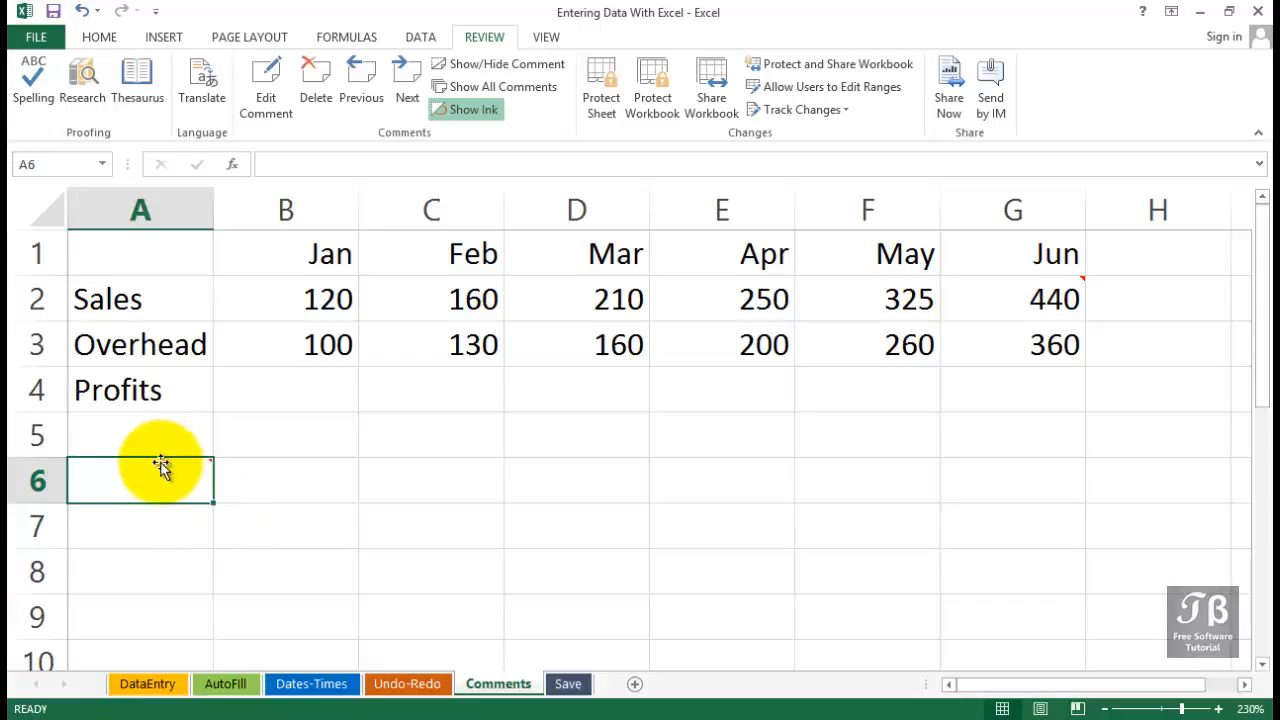
mouse_move(208, 518)
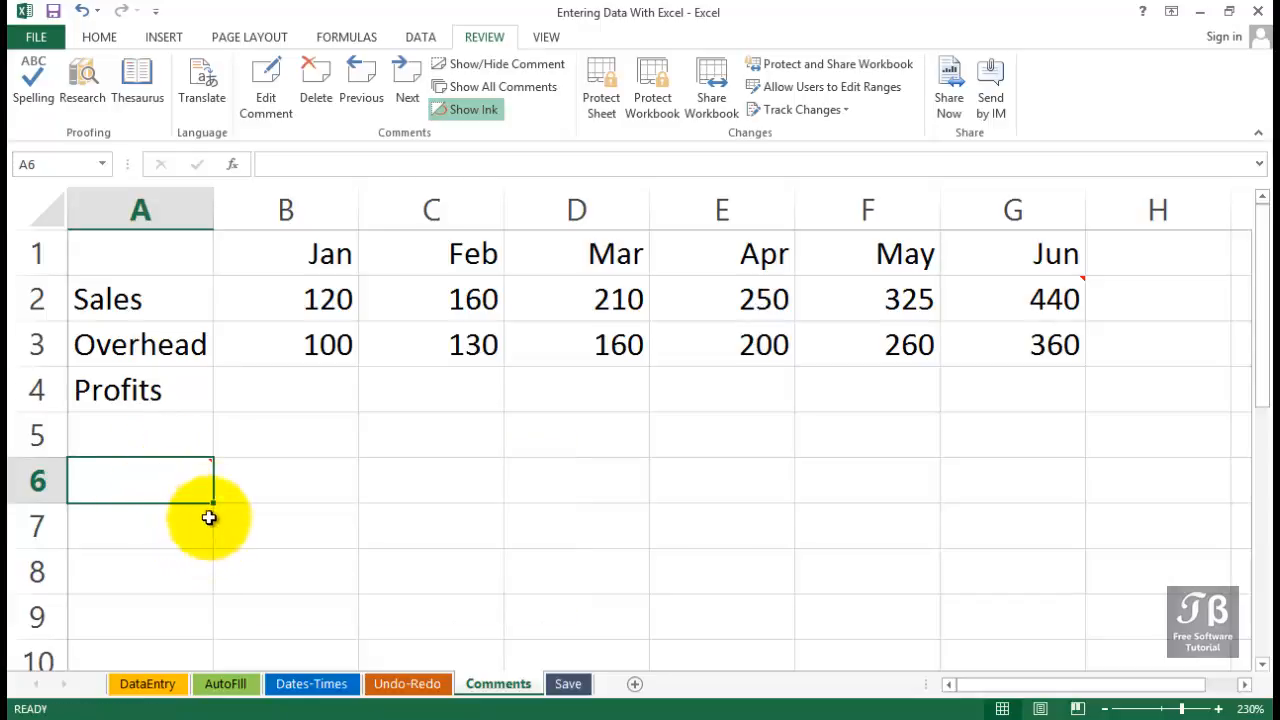
click(576, 434)
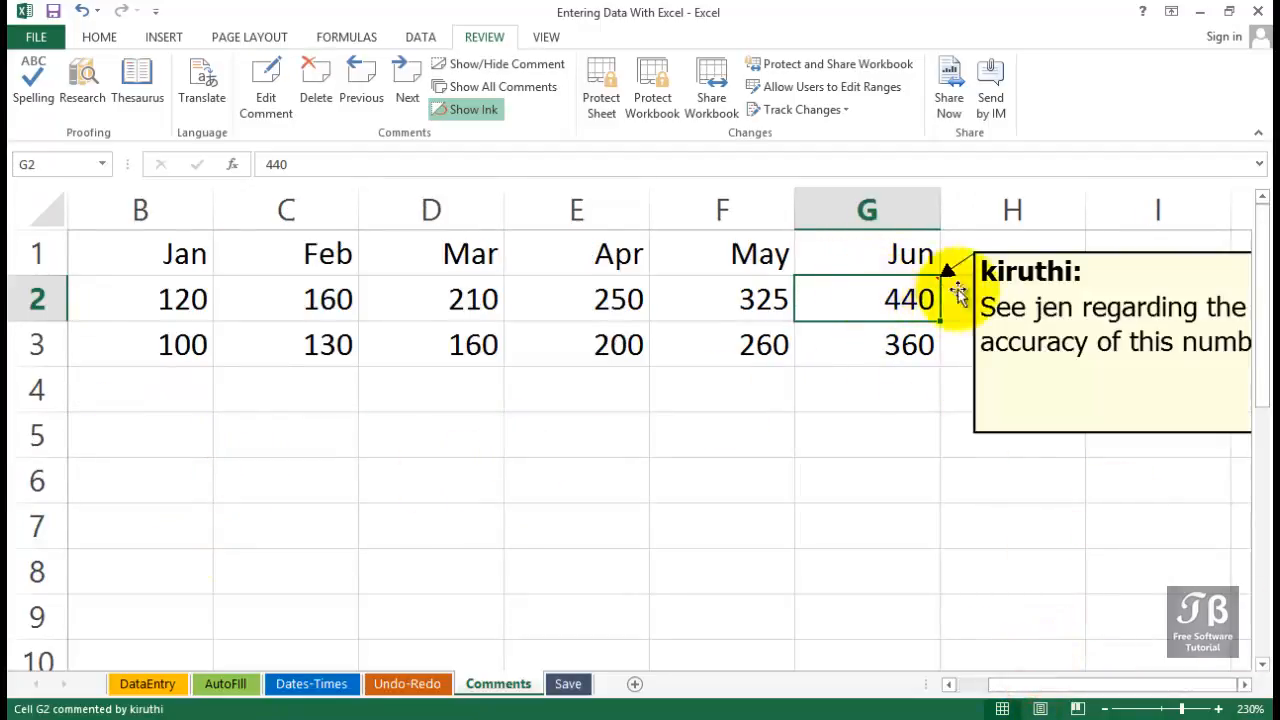
mouse_move(994, 296)
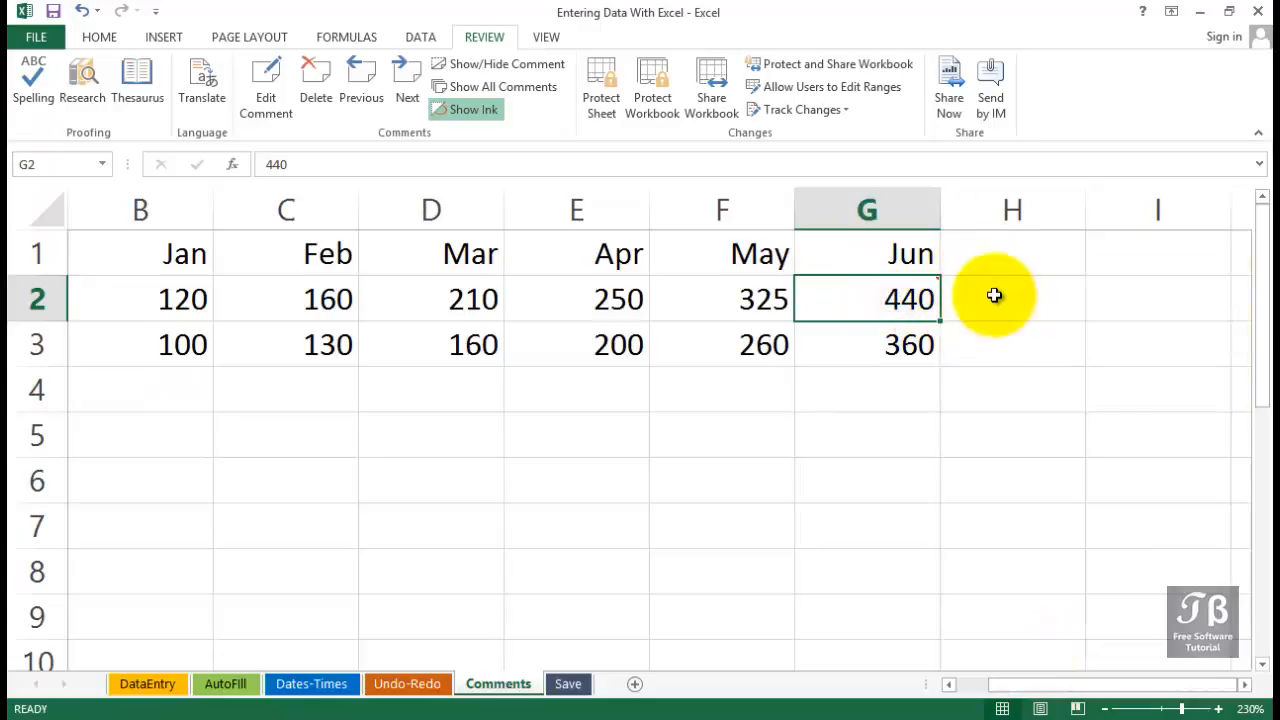
mouse_move(930, 328)
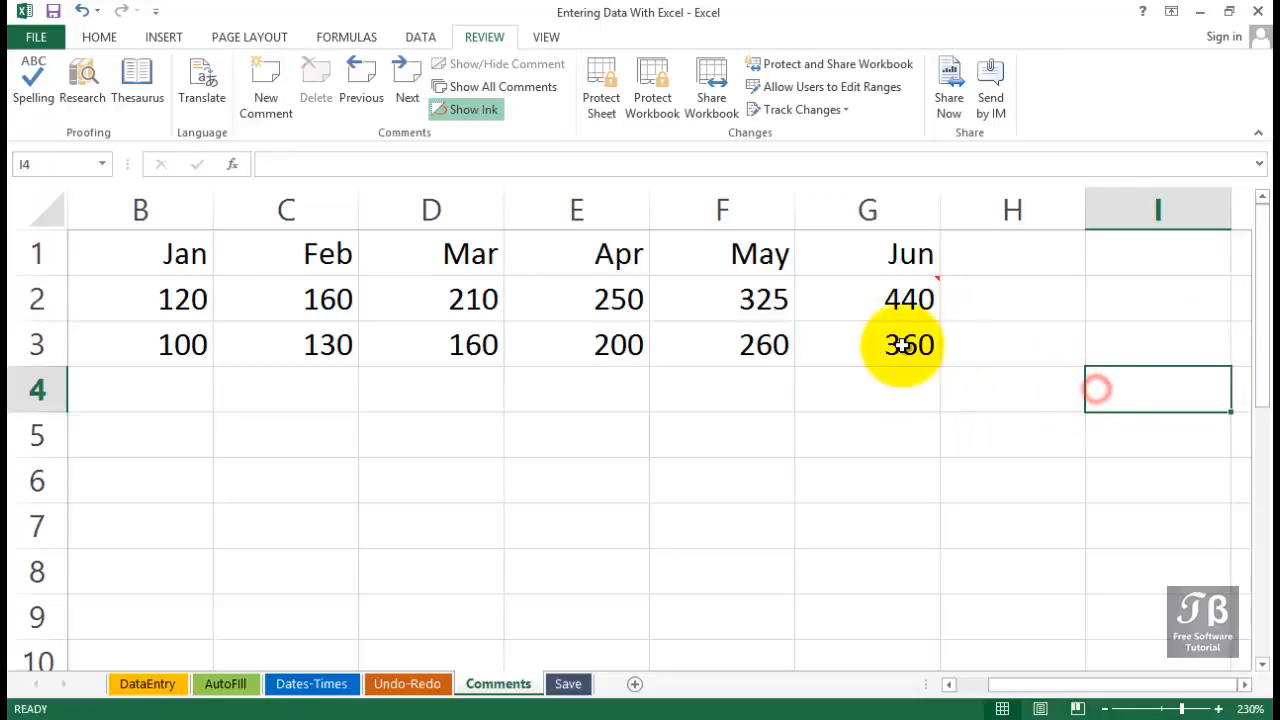
click(868, 298)
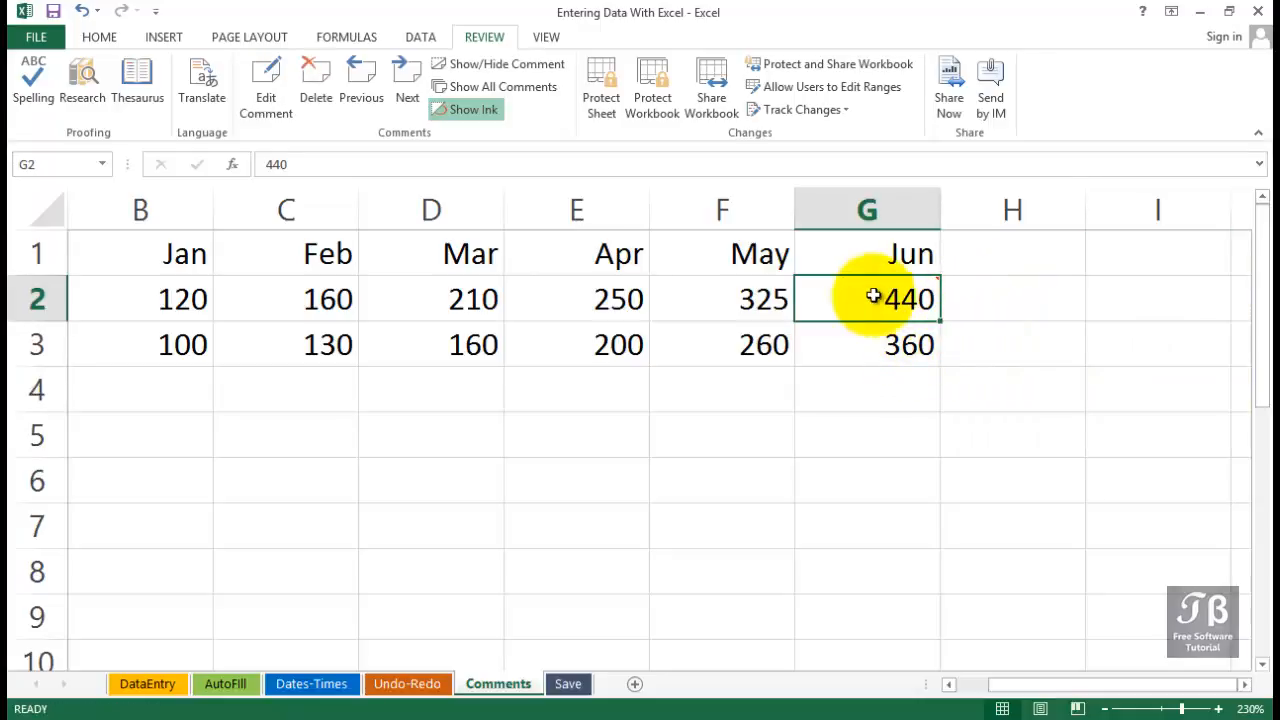